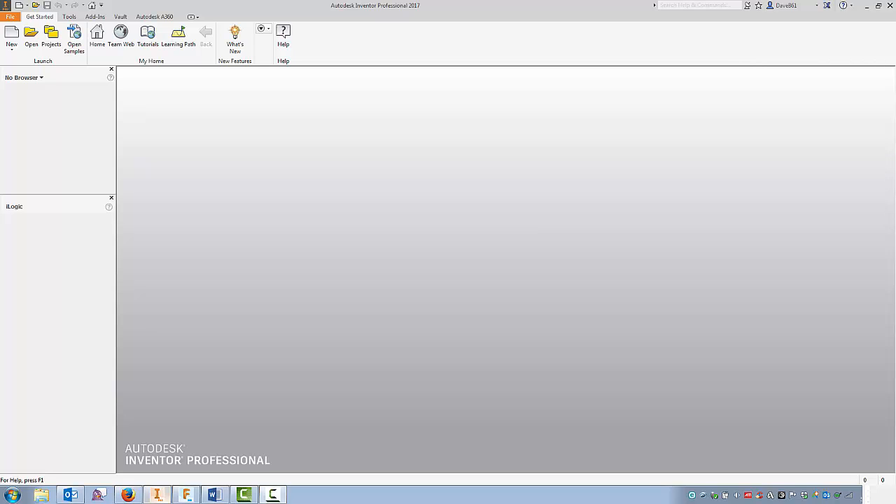
pyautogui.moveTo(215, 457)
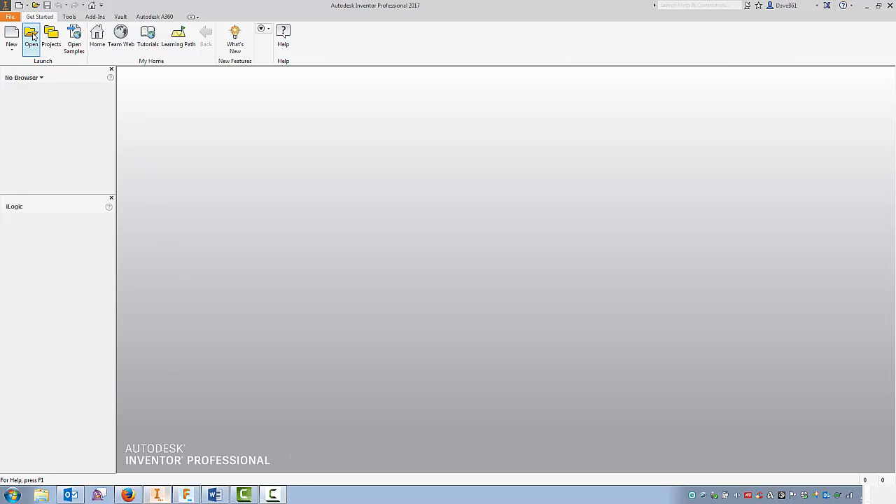
# - Open STRUCTURAL_WF_BEAMS.ipt from the iLogic Parts folder
pyautogui.click(30, 33)
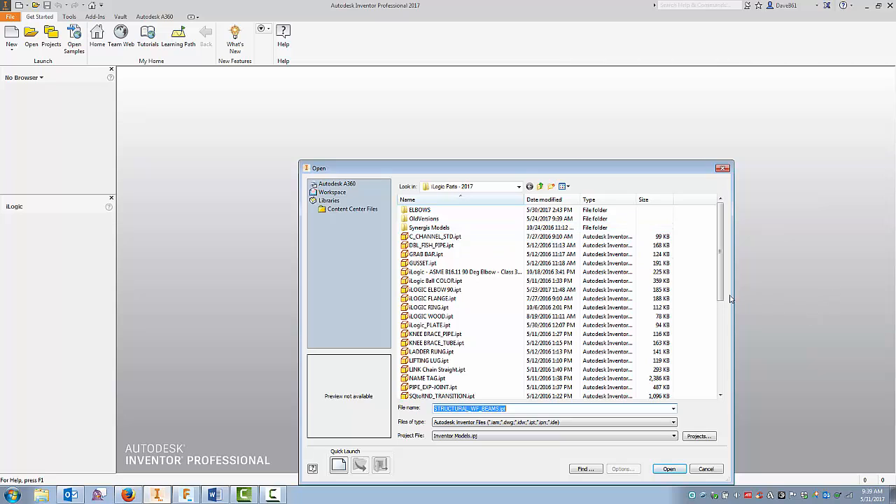
pyautogui.scroll(-3)
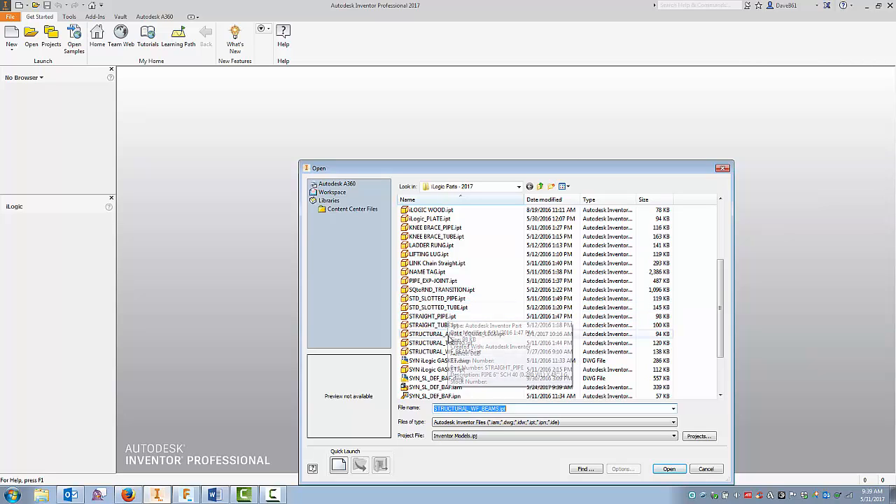
pyautogui.click(442, 352)
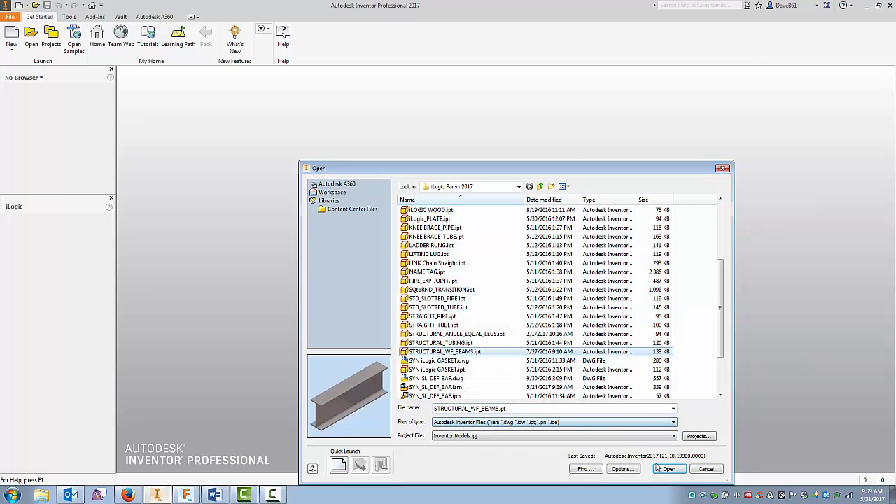
pyautogui.click(665, 468)
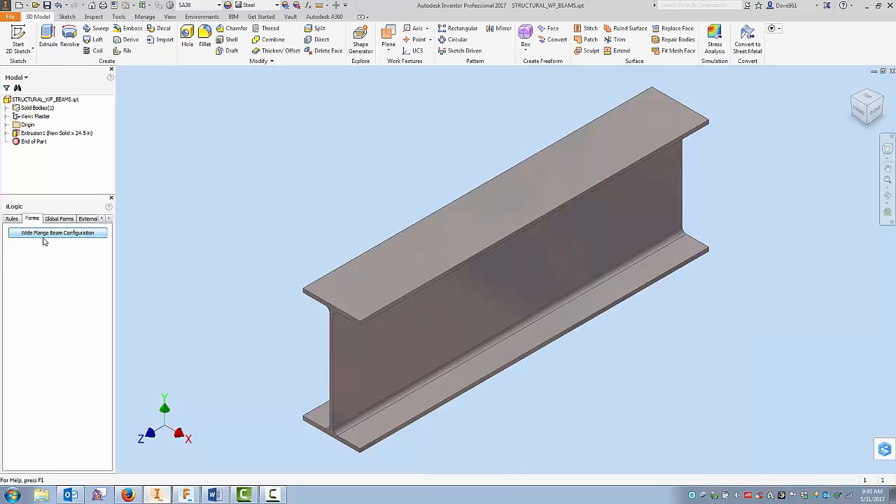
# - Set the beam size to W 6 x 15 and length to 12 in via the configuration form
pyautogui.click(57, 232)
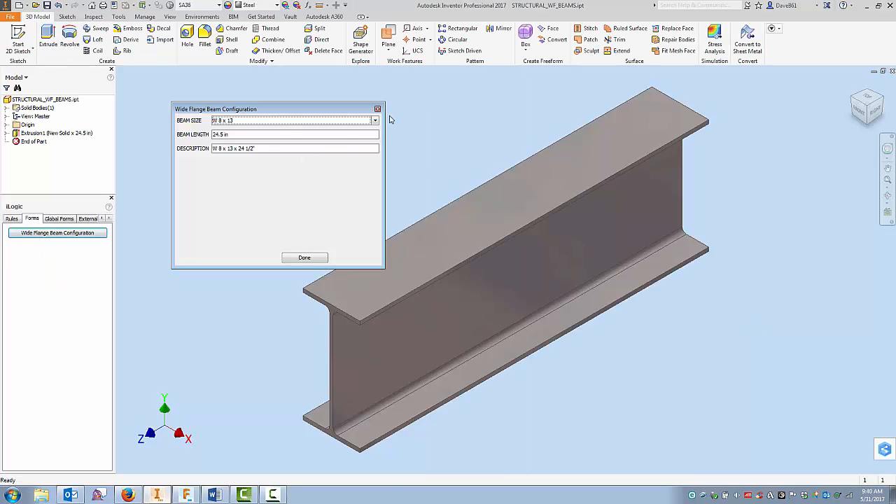
pyautogui.click(375, 119)
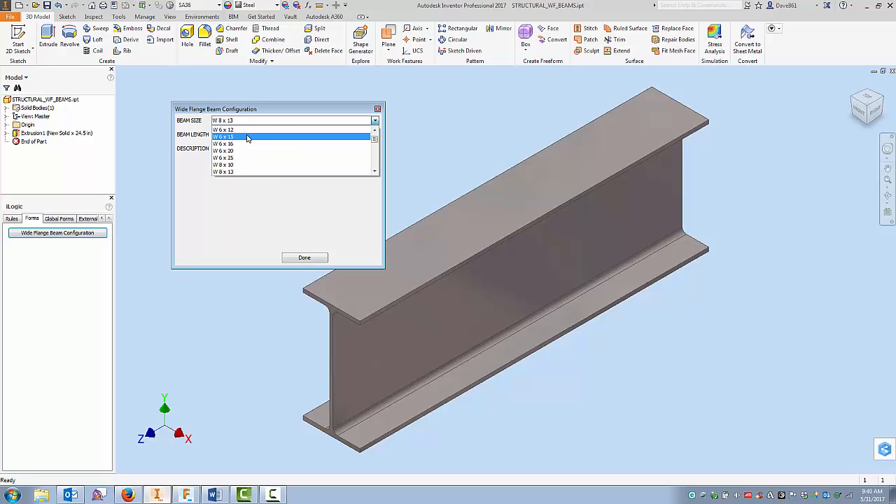
pyautogui.click(246, 137)
pyautogui.write('12')
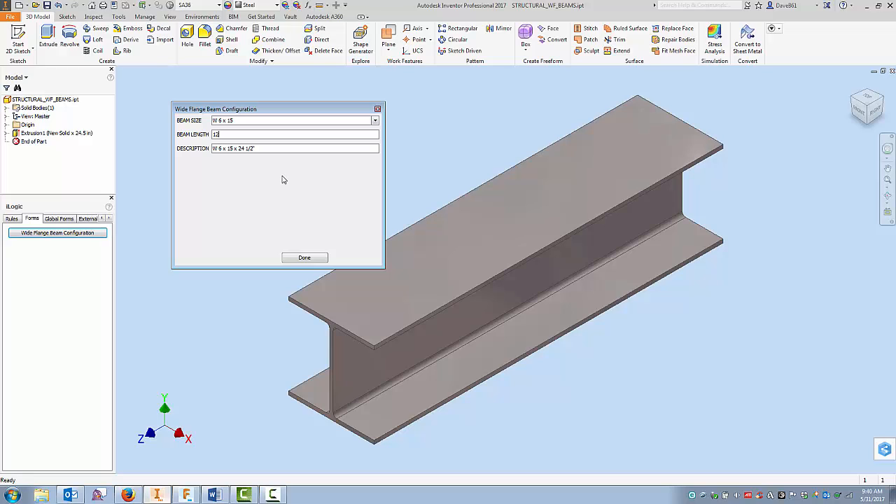
pyautogui.click(304, 257)
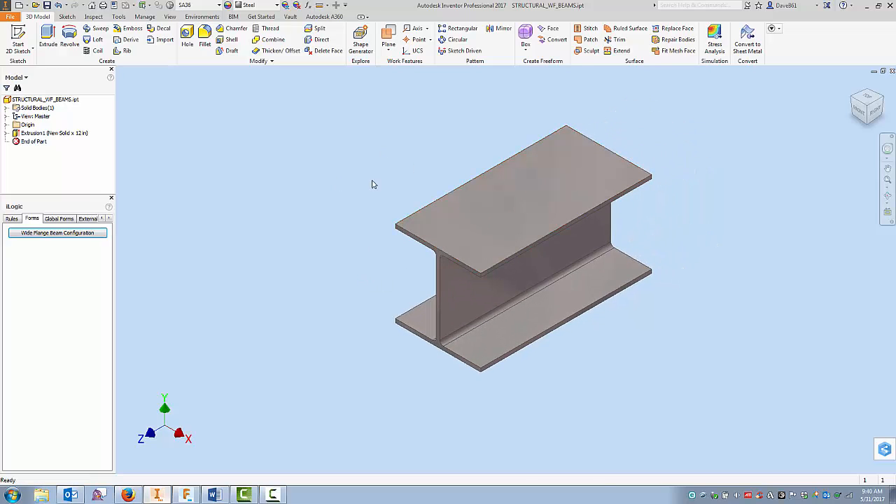
pyautogui.moveTo(348, 241)
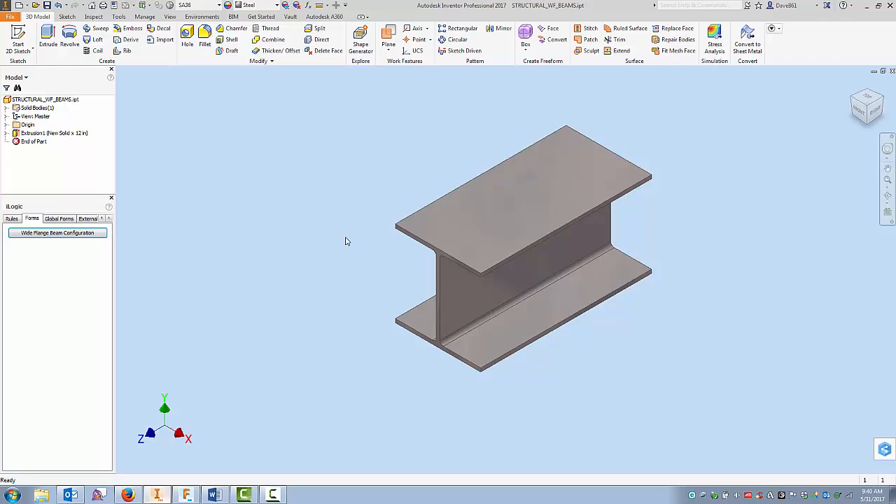
pyautogui.moveTo(483, 172)
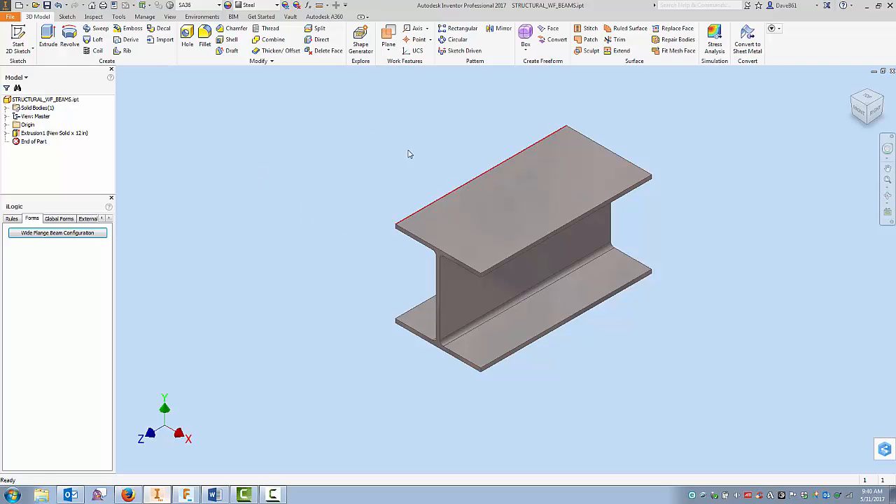
pyautogui.moveTo(310, 173)
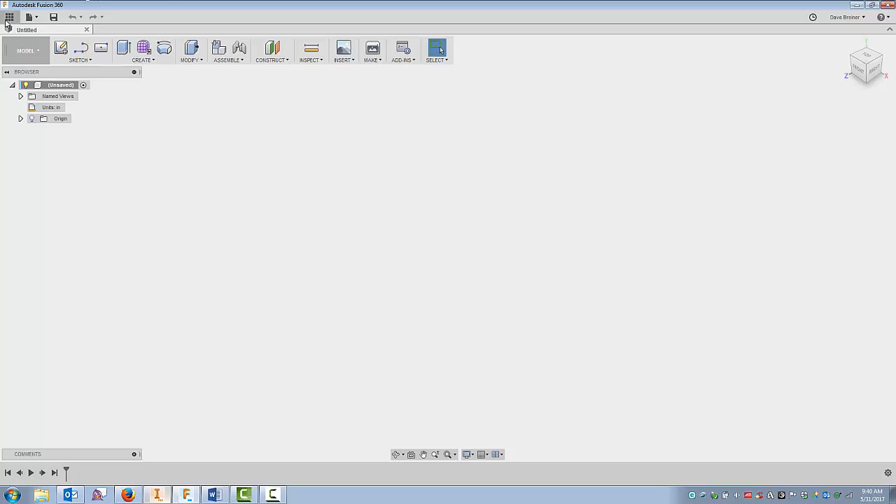
pyautogui.moveTo(7, 14)
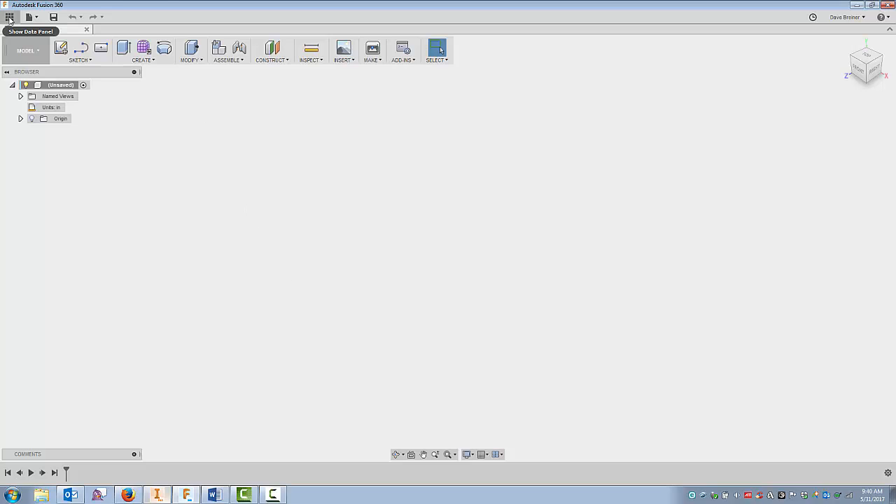
# - Browse the Fusion Parts project's Structural folder listing tube, channel, beam and angle parts
pyautogui.click(7, 15)
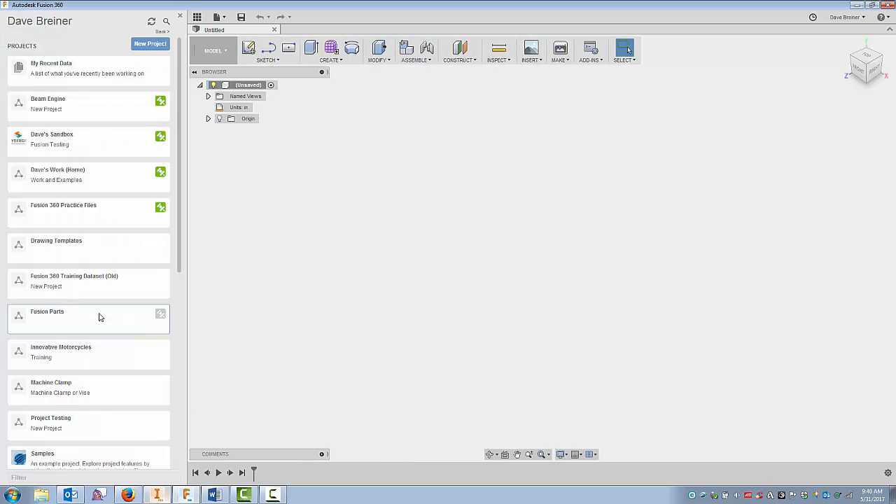
pyautogui.moveTo(76, 324)
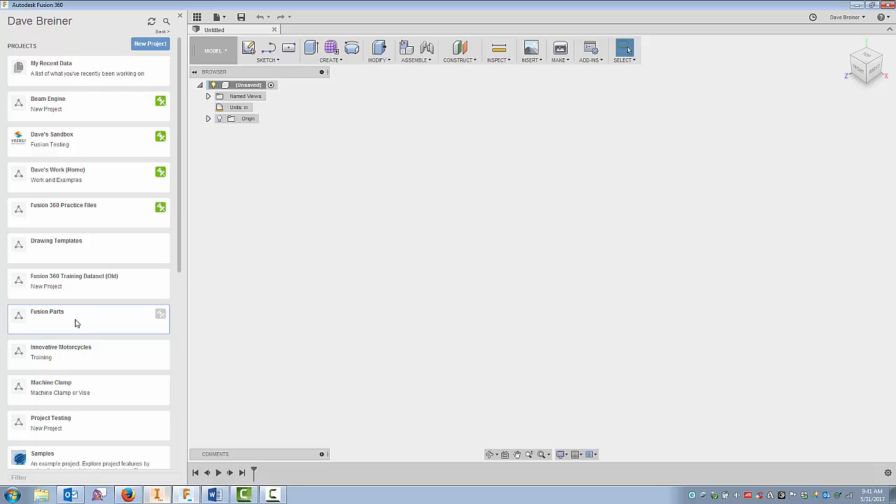
pyautogui.doubleClick(47, 312)
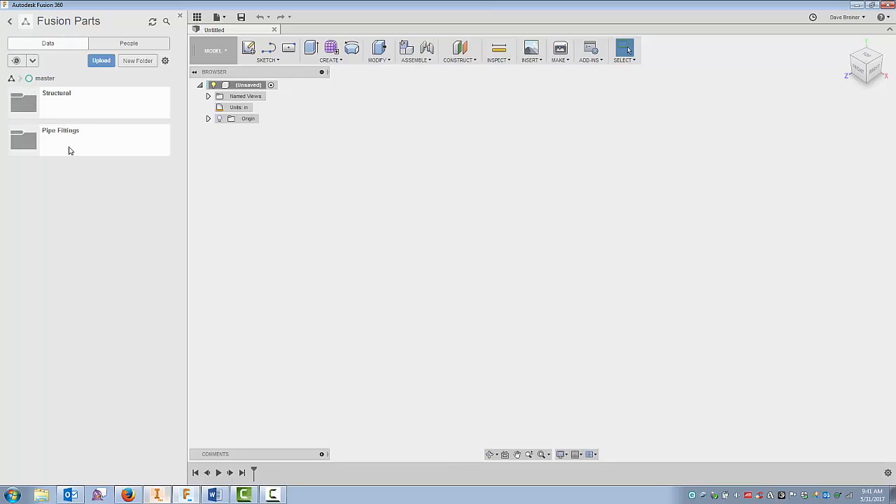
pyautogui.moveTo(74, 195)
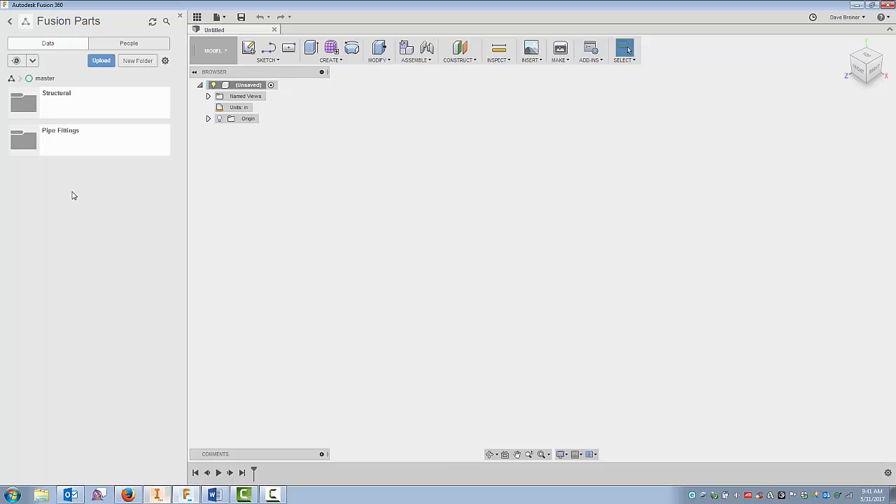
pyautogui.doubleClick(56, 93)
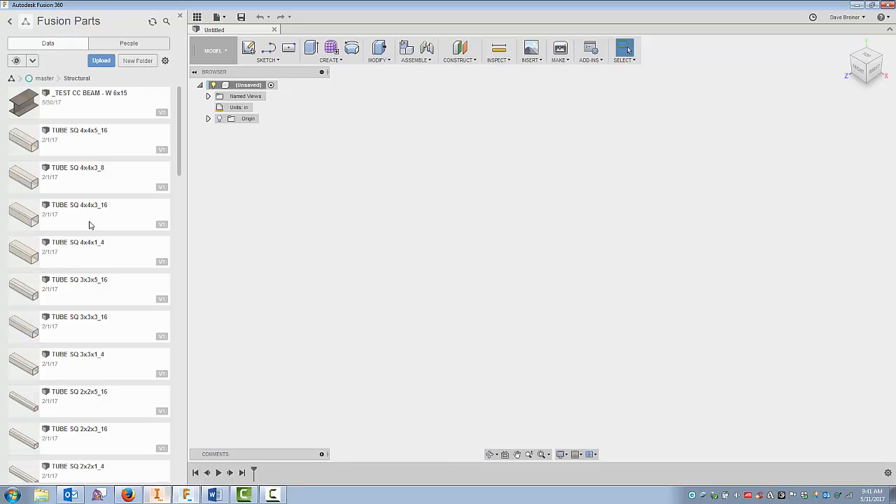
pyautogui.scroll(-3)
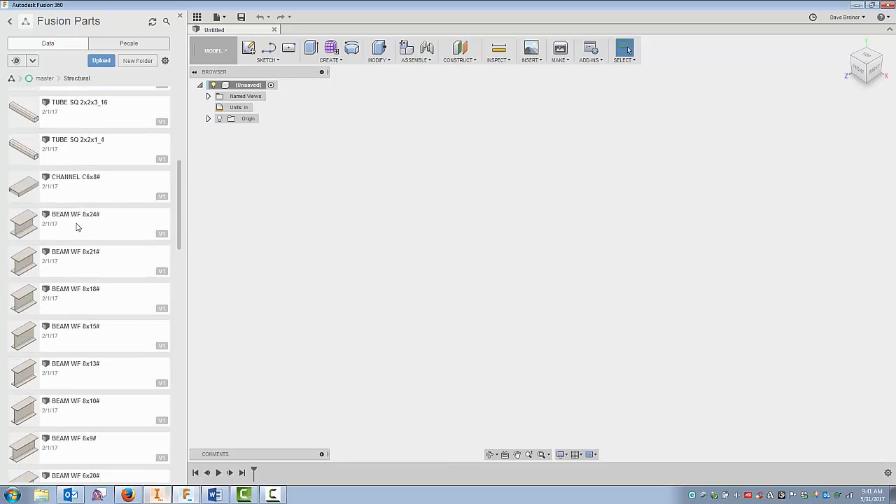
pyautogui.scroll(-3)
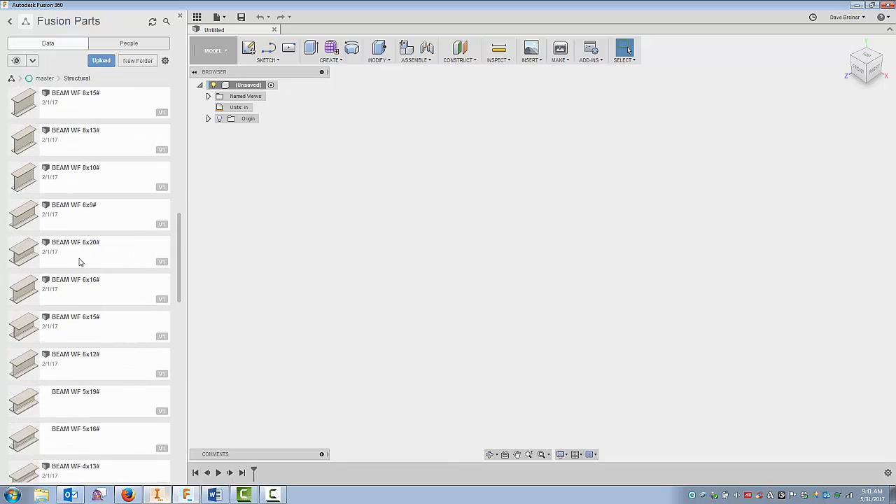
pyautogui.scroll(-3)
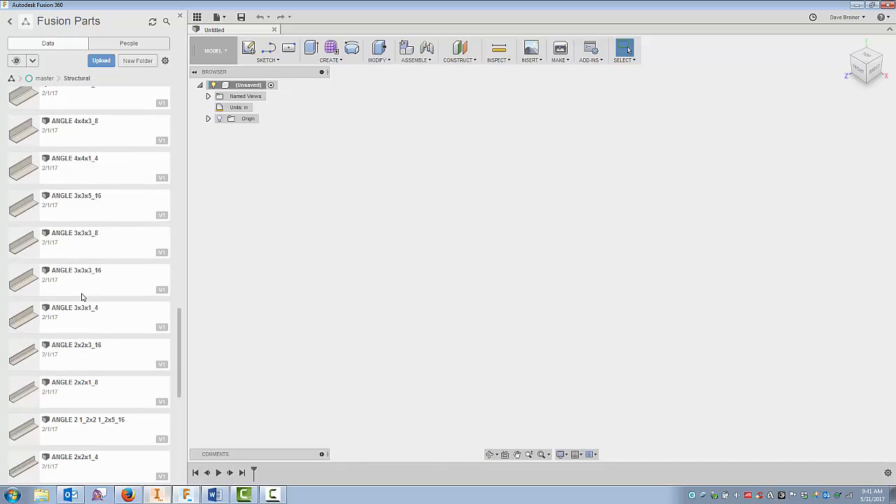
pyautogui.scroll(-3)
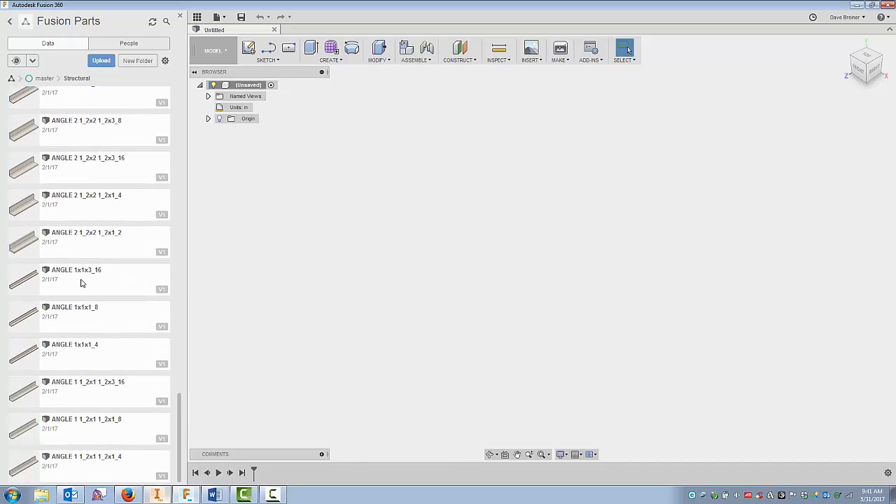
pyautogui.moveTo(68, 281)
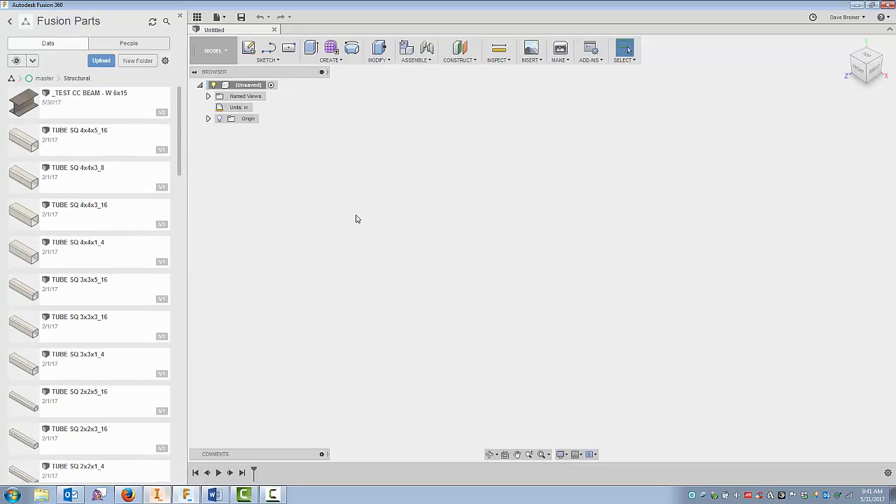
pyautogui.moveTo(338, 176)
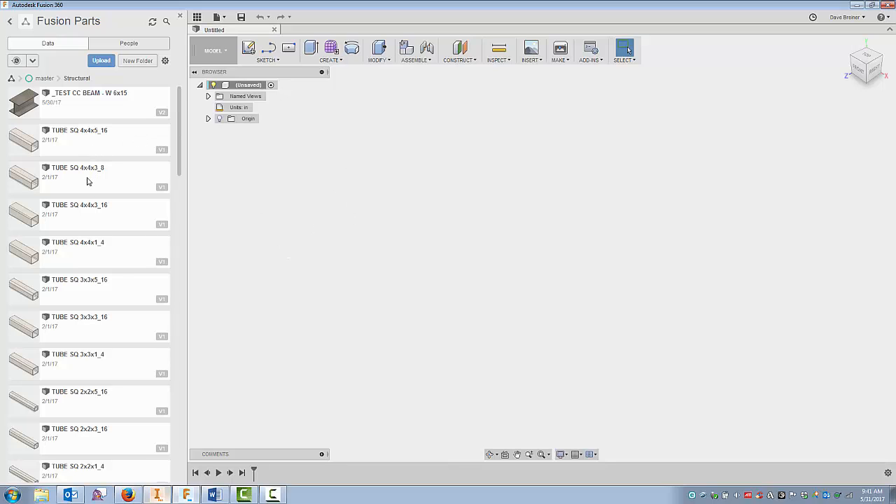
# - Save the new empty design as 'Test 5-31-17' in the Structural folder
pyautogui.rightClick(88, 182)
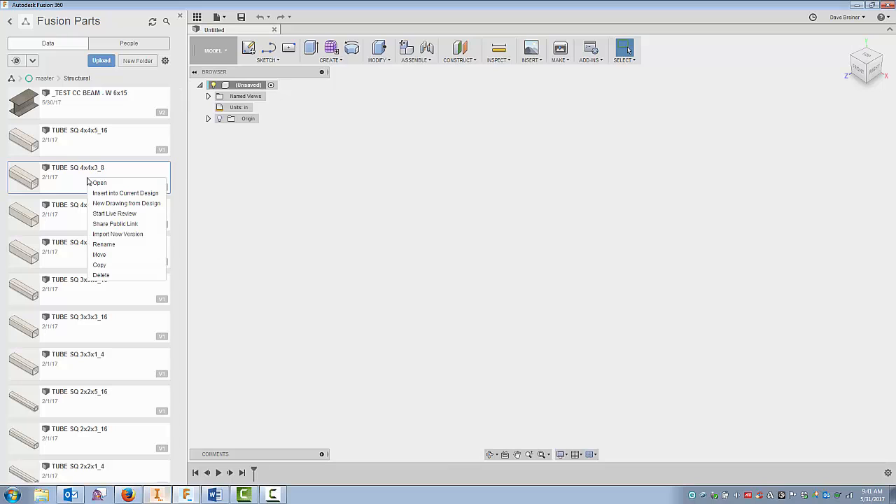
pyautogui.moveTo(105, 197)
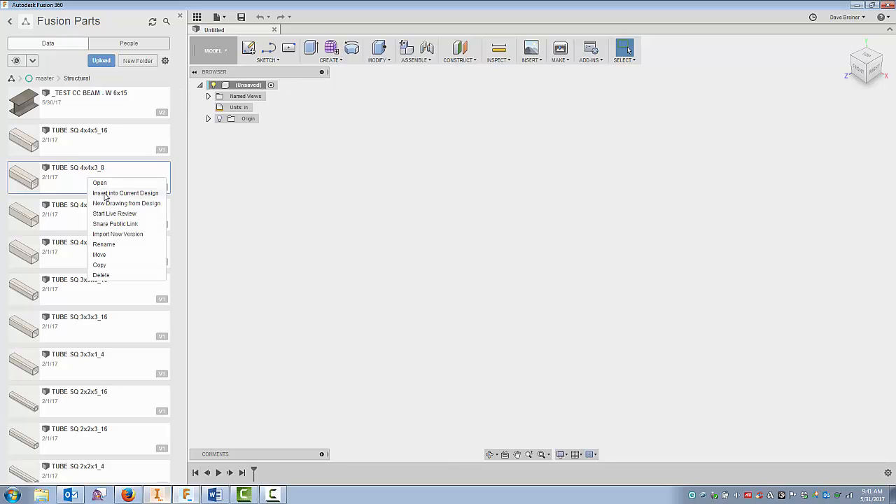
pyautogui.click(125, 192)
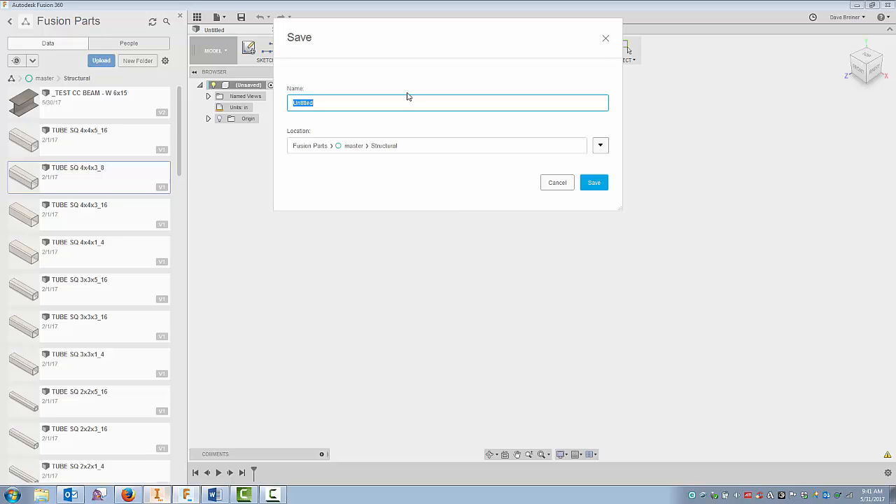
pyautogui.write('Test 5-31-17')
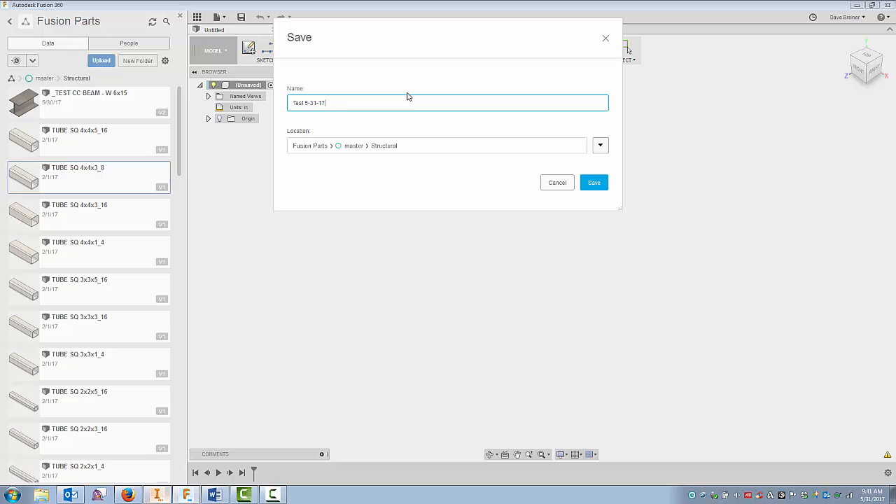
pyautogui.click(594, 183)
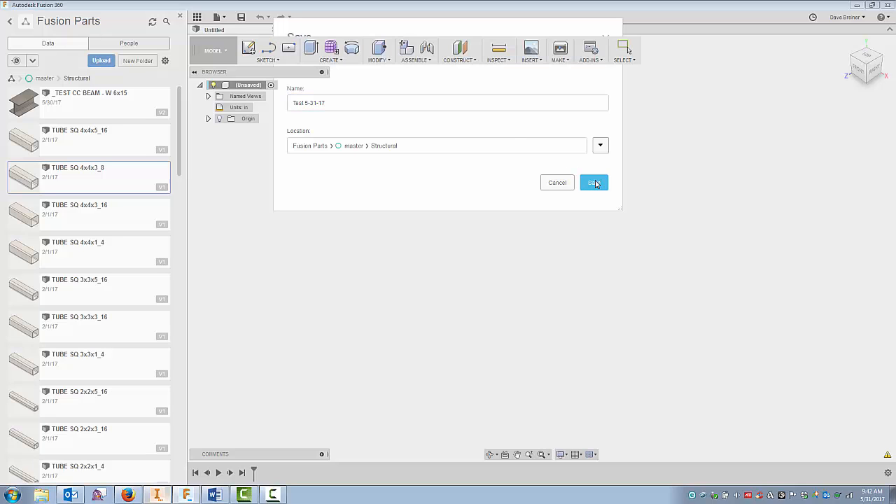
pyautogui.click(593, 183)
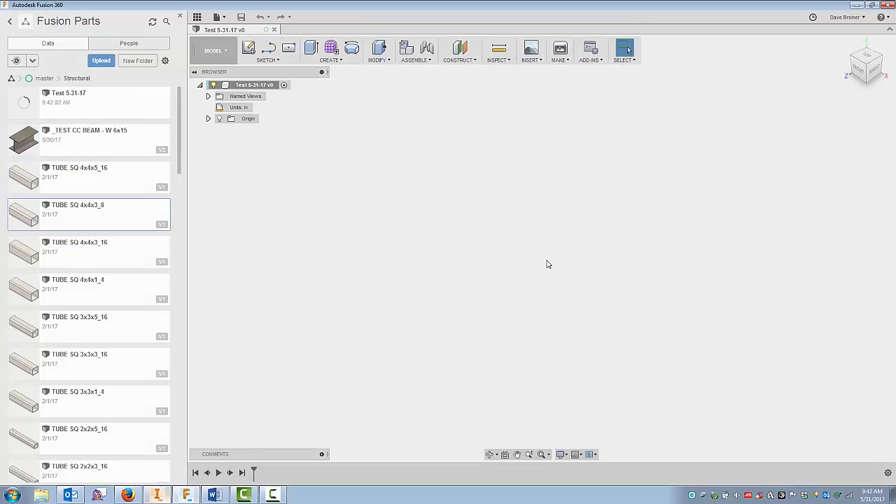
pyautogui.moveTo(91, 139)
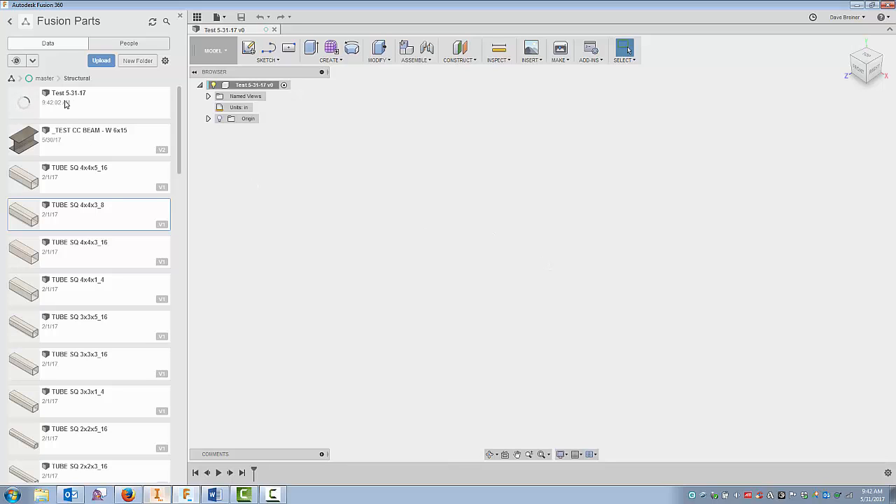
pyautogui.moveTo(89, 217)
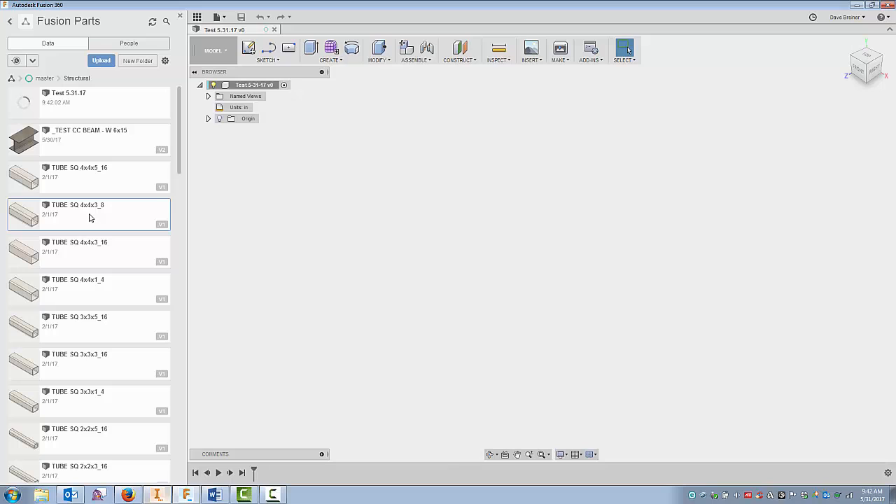
# - Insert TUBE SQ 4x4x3_8 into the design and measure its edge at 12.00 in
pyautogui.rightClick(89, 216)
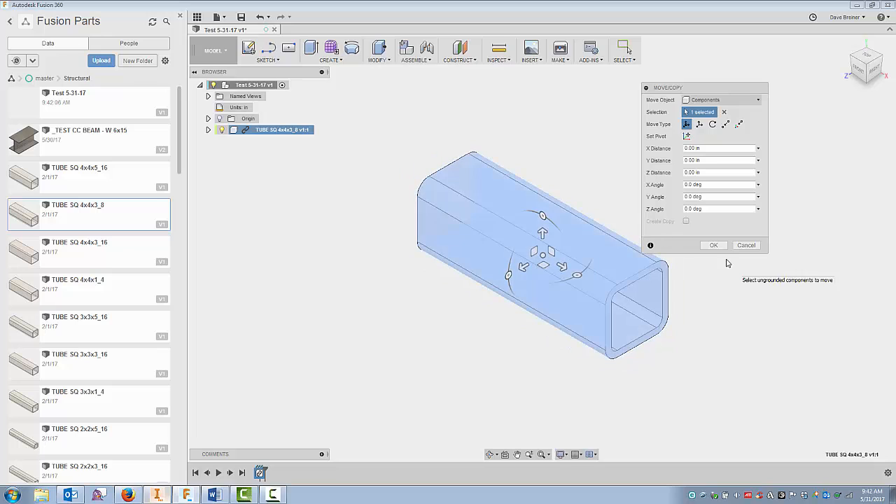
pyautogui.click(714, 245)
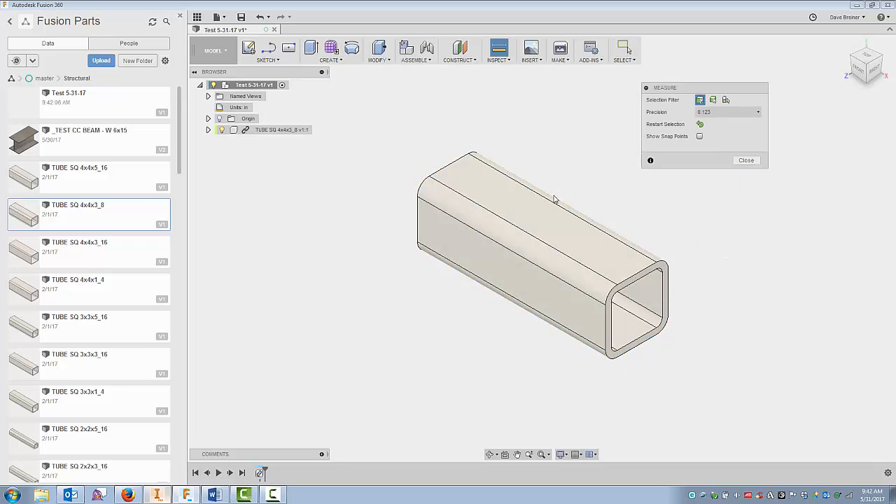
pyautogui.click(549, 201)
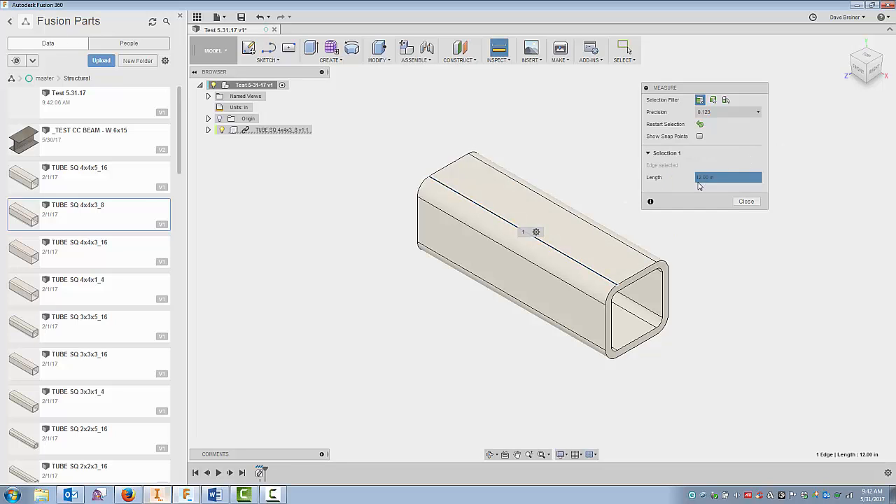
pyautogui.click(746, 201)
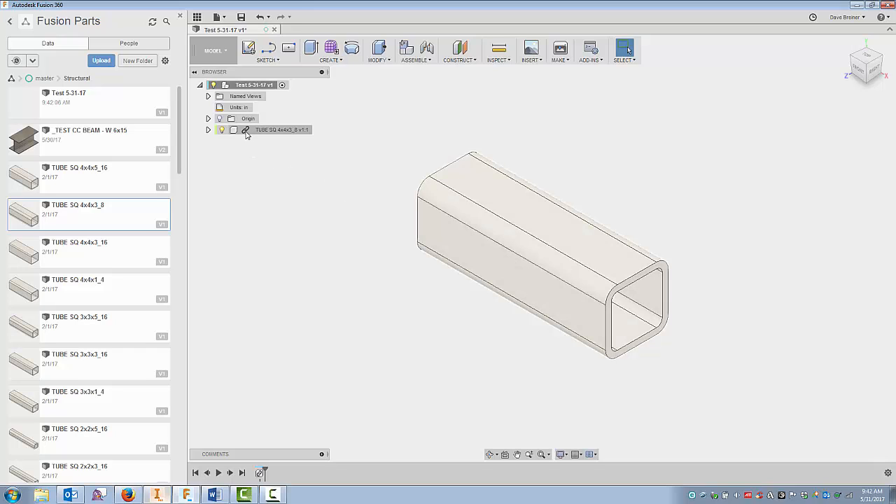
# - Break the tube's library link and enter a 6 in Press Pull offset on its end face
pyautogui.click(280, 129)
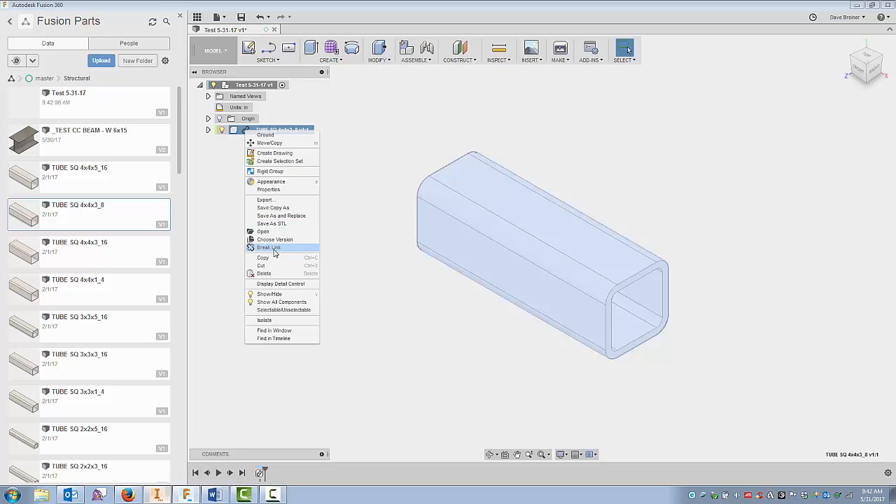
pyautogui.click(269, 247)
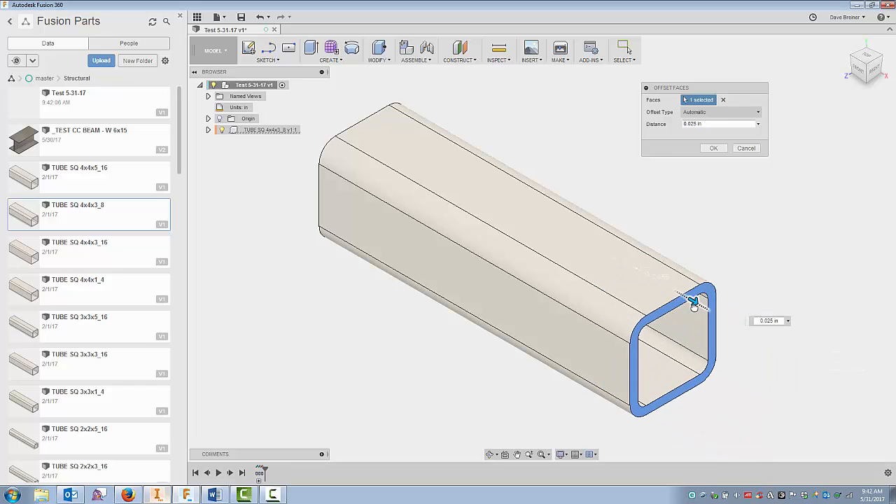
pyautogui.moveTo(693, 301); pyautogui.dragTo(669, 287)
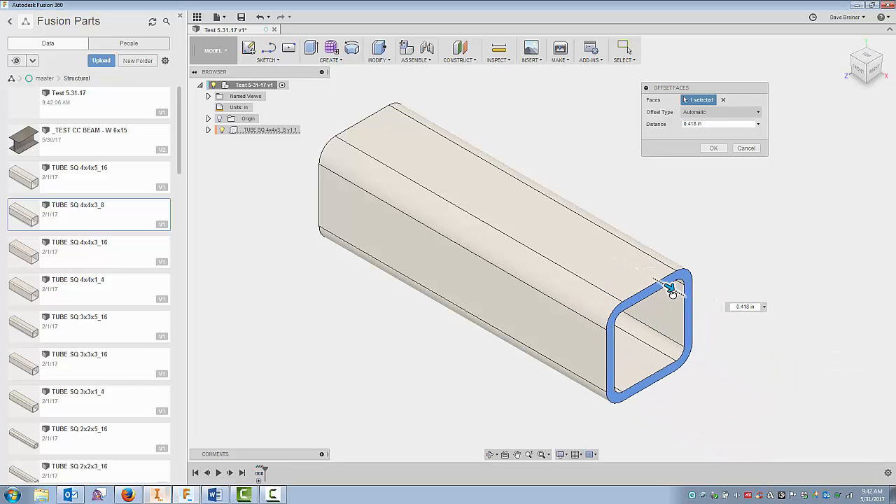
pyautogui.moveTo(669, 287); pyautogui.dragTo(682, 294)
pyautogui.write('6')
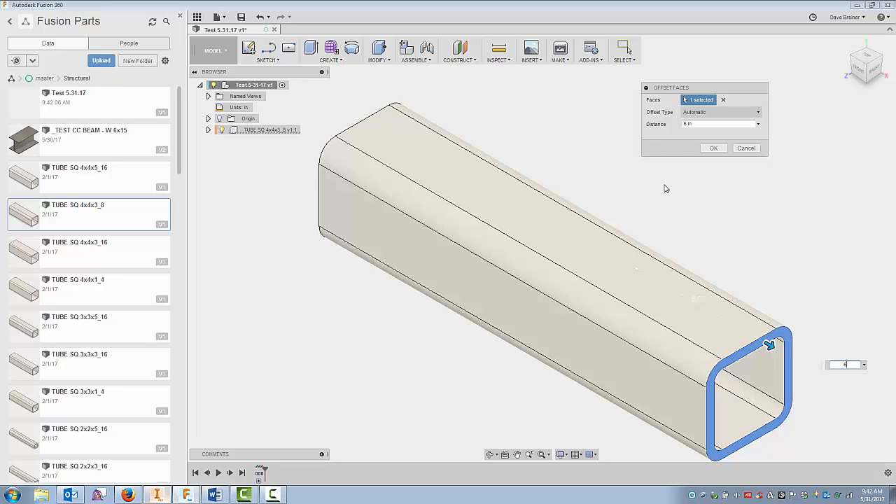
pyautogui.moveTo(783, 352)
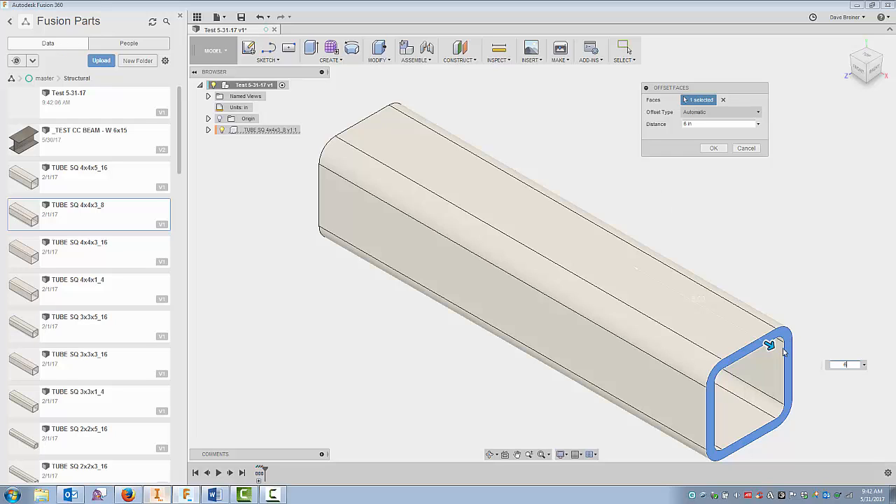
pyautogui.moveTo(769, 344); pyautogui.dragTo(524, 204)
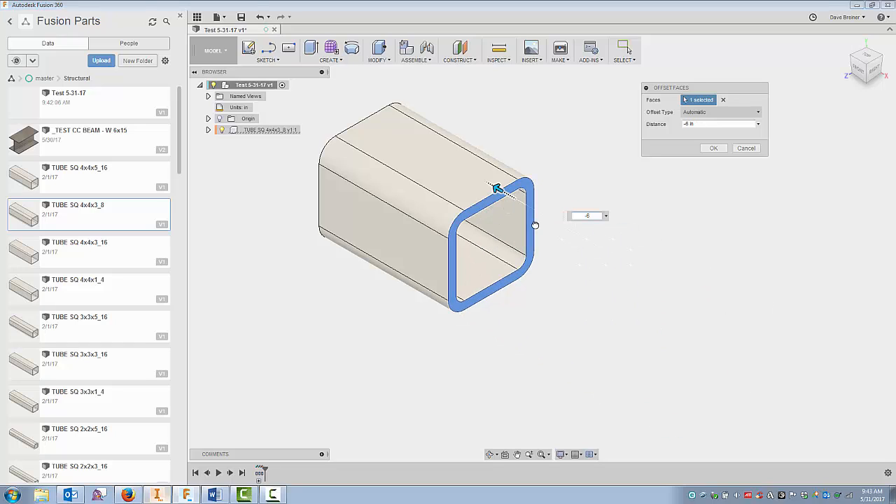
pyautogui.moveTo(418, 182)
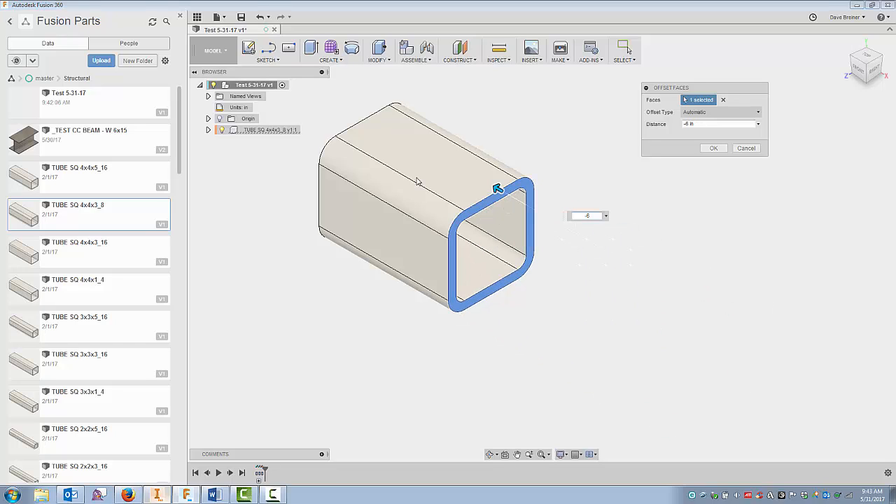
pyautogui.click(585, 216)
pyautogui.write('6')
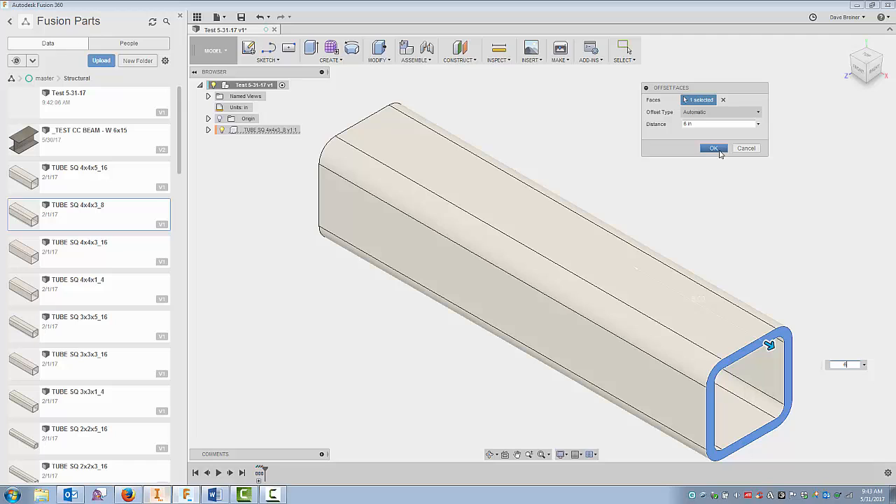
# - Lengthen the tube to 18.00 in and insert a second TUBE SQ 4x4x3_8 beside it
pyautogui.click(713, 147)
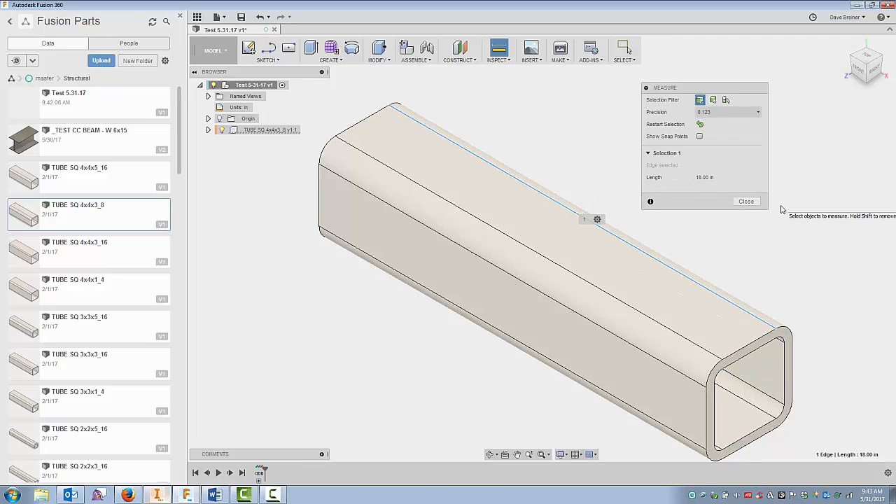
pyautogui.click(746, 201)
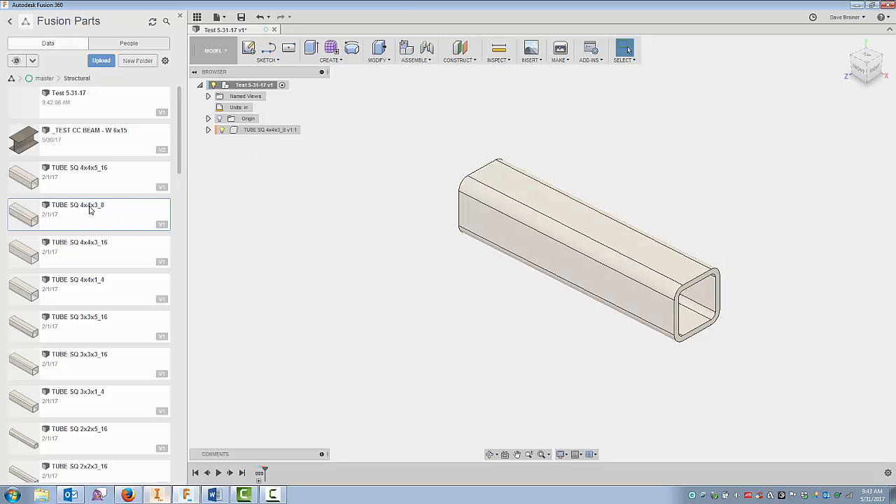
pyautogui.rightClick(89, 210)
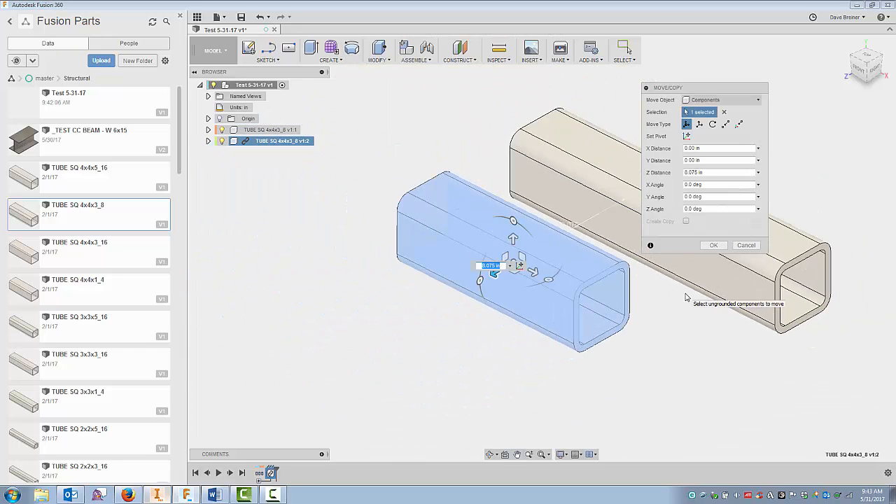
pyautogui.click(713, 245)
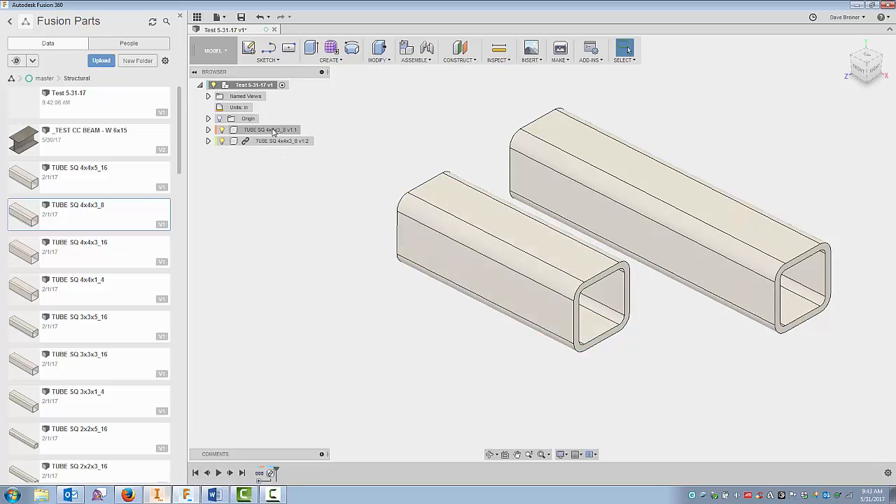
# - Break the second tube's library link and extend its end face by 10 in
pyautogui.rightClick(283, 140)
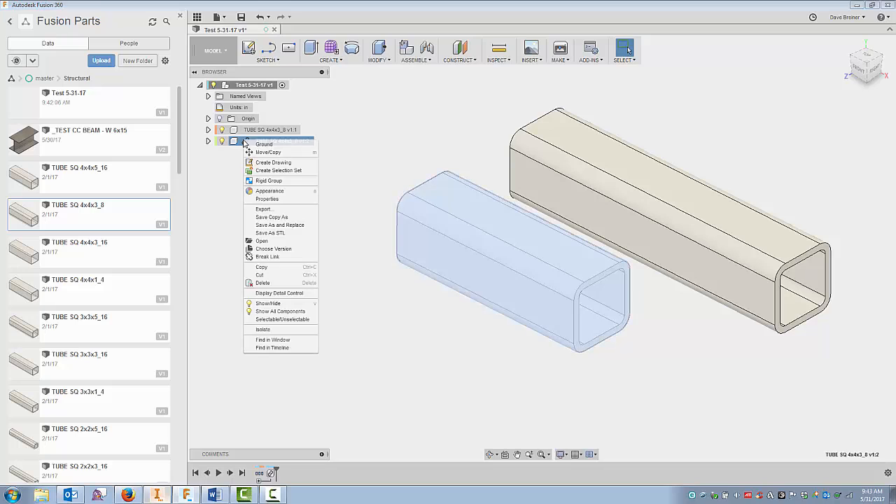
pyautogui.moveTo(267, 257)
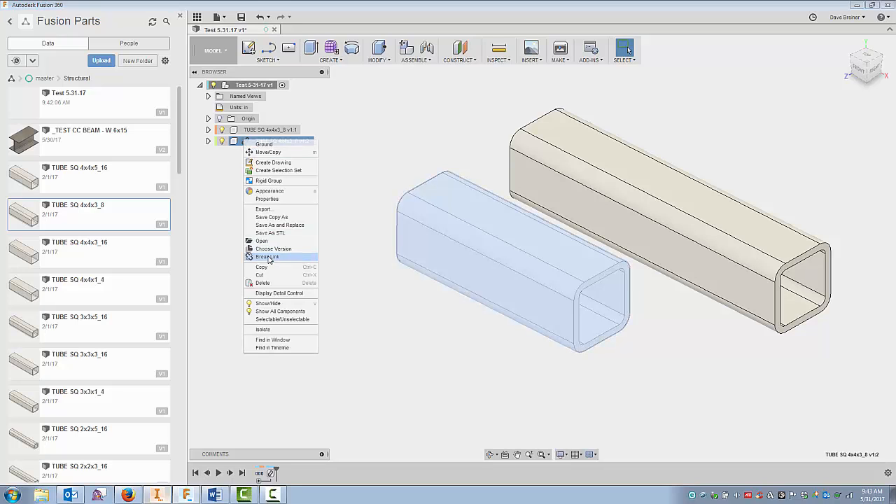
pyautogui.click(268, 257)
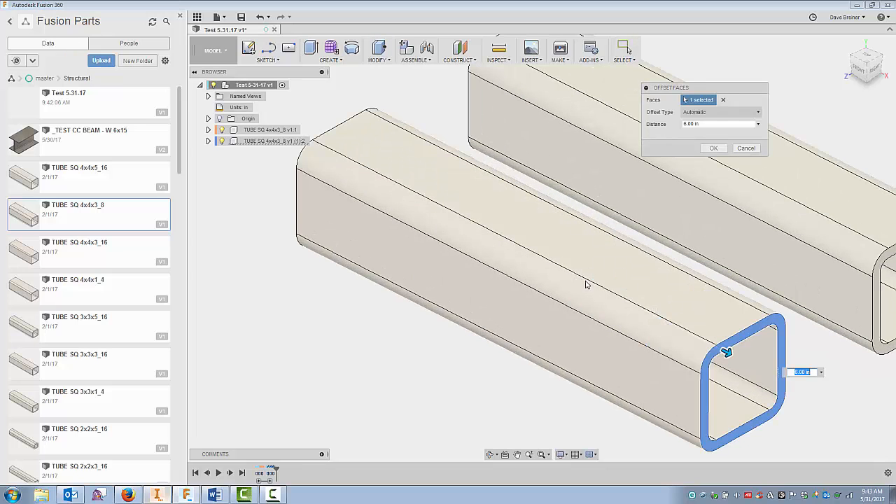
pyautogui.click(716, 124)
pyautogui.write('10')
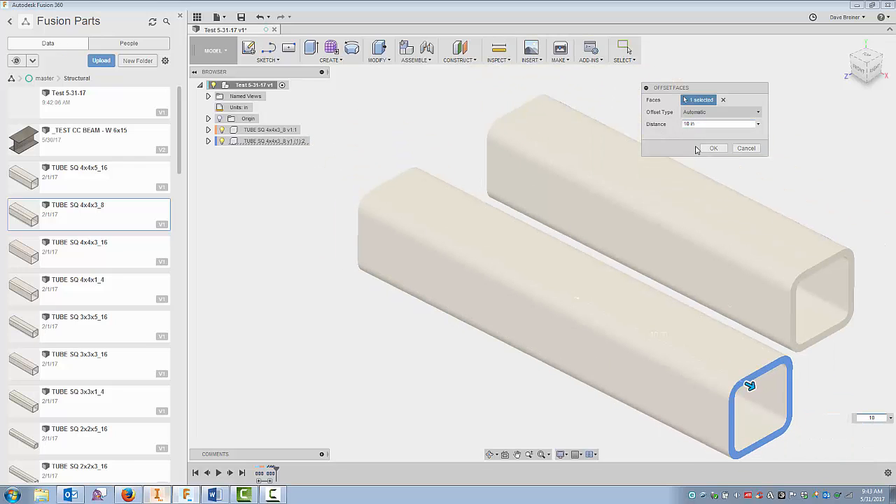
pyautogui.click(714, 148)
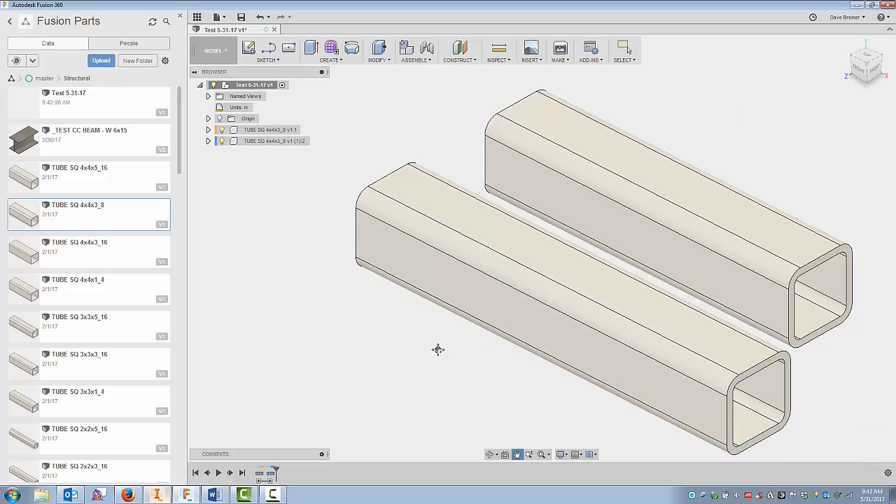
pyautogui.moveTo(437, 350); pyautogui.dragTo(560, 290)
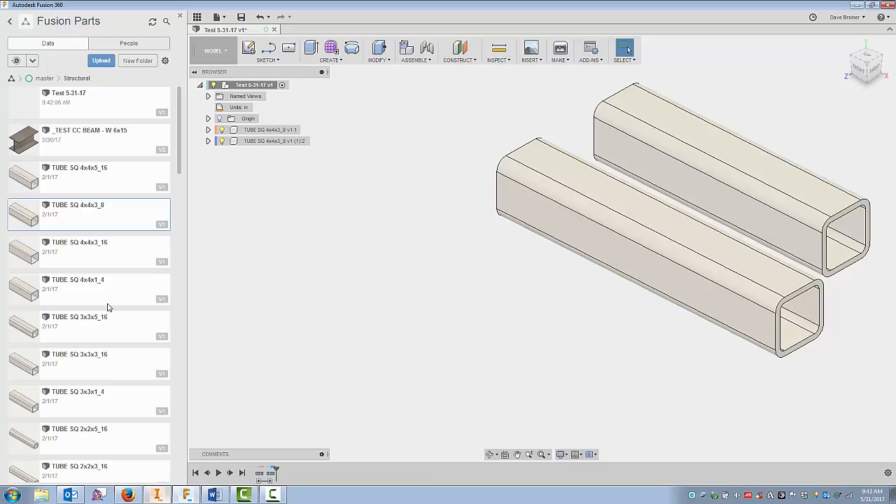
pyautogui.moveTo(90, 370)
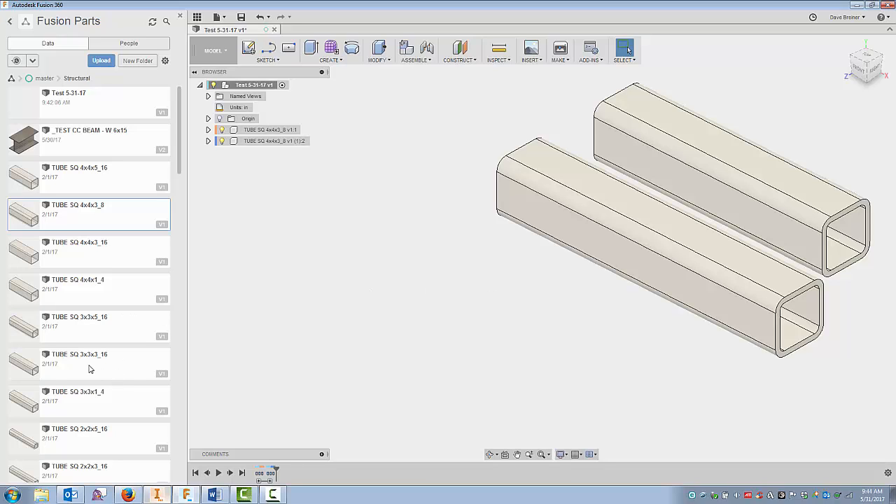
# - Insert TUBE SQ 3x3x3_16 and place it beside the two longer tubes
pyautogui.rightClick(90, 369)
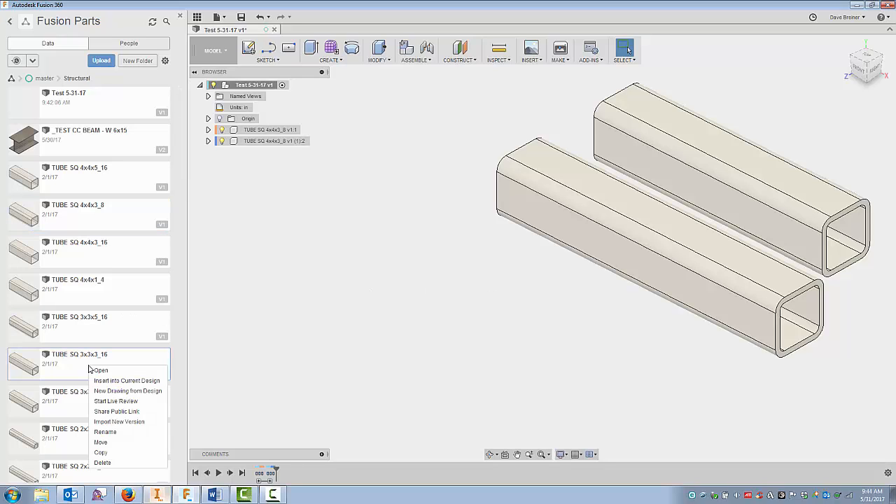
pyautogui.click(237, 293)
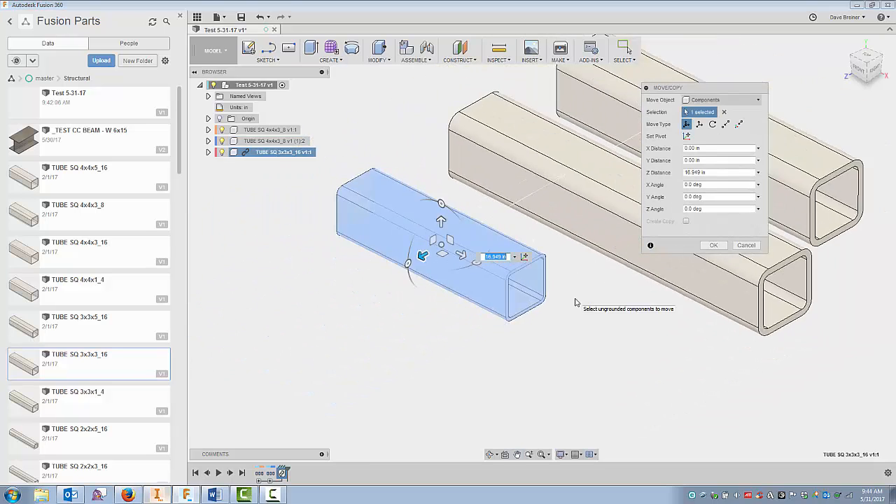
pyautogui.click(713, 245)
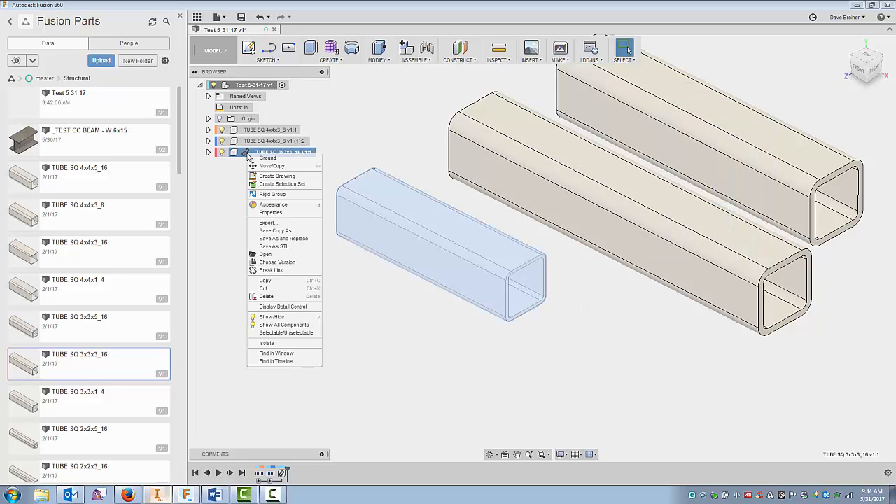
# - Break the 3x3x3_16 tube's library link and extend its open end by 10 in
pyautogui.click(272, 277)
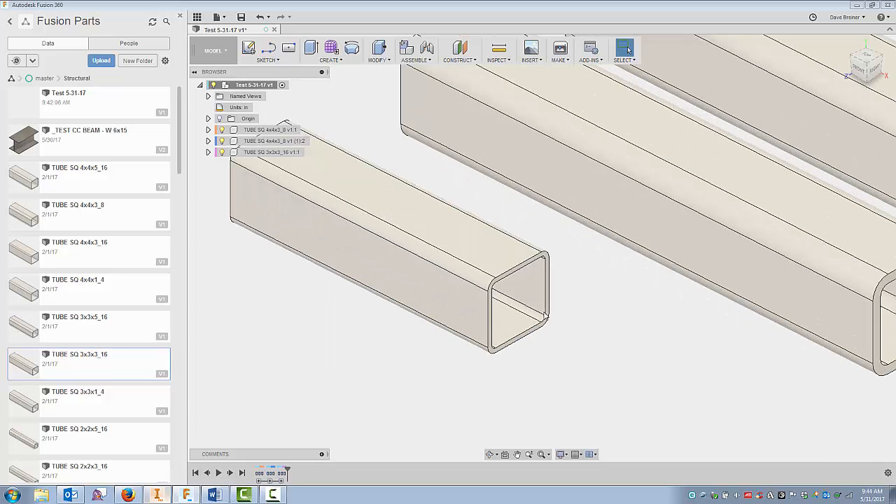
pyautogui.click(378, 48)
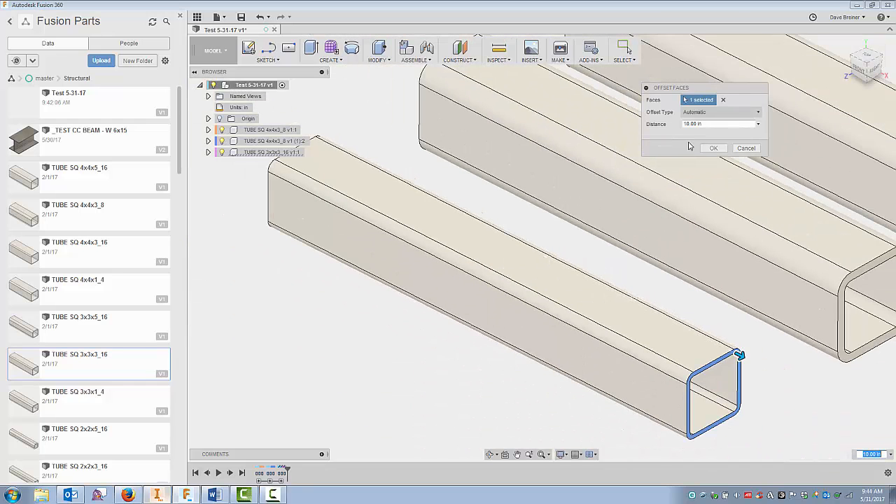
pyautogui.click(718, 124)
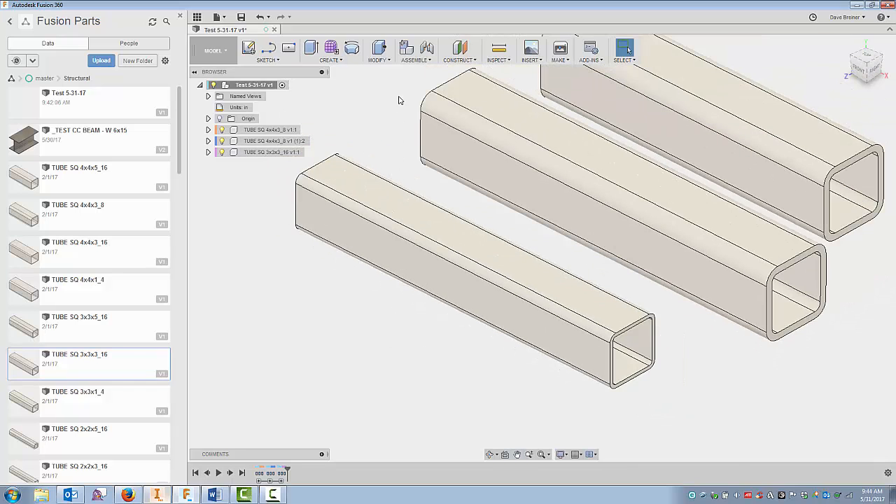
pyautogui.click(245, 47)
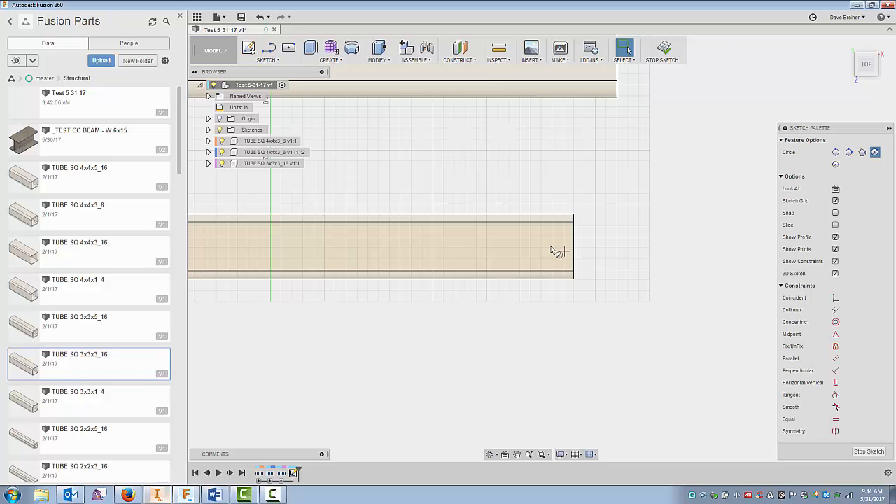
# - Sketch a circle on the 3x3x3_16 tube's top face and extrude-cut it through the wall
pyautogui.click(528, 248)
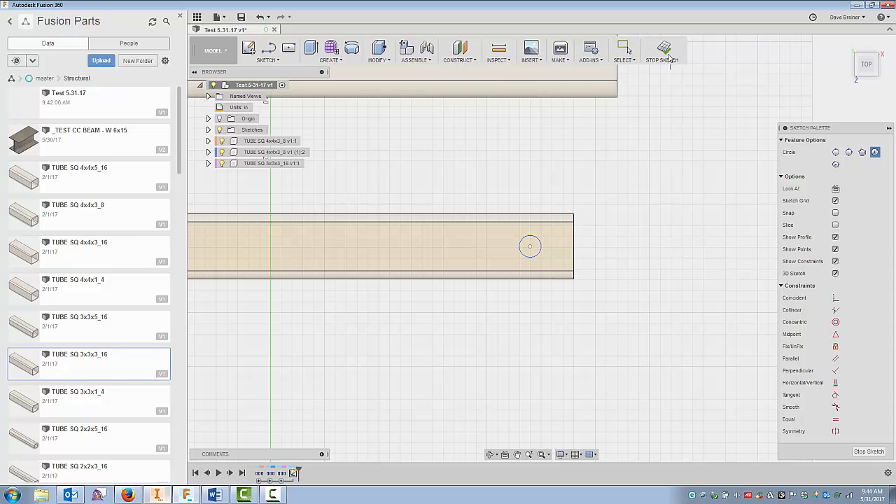
pyautogui.click(662, 49)
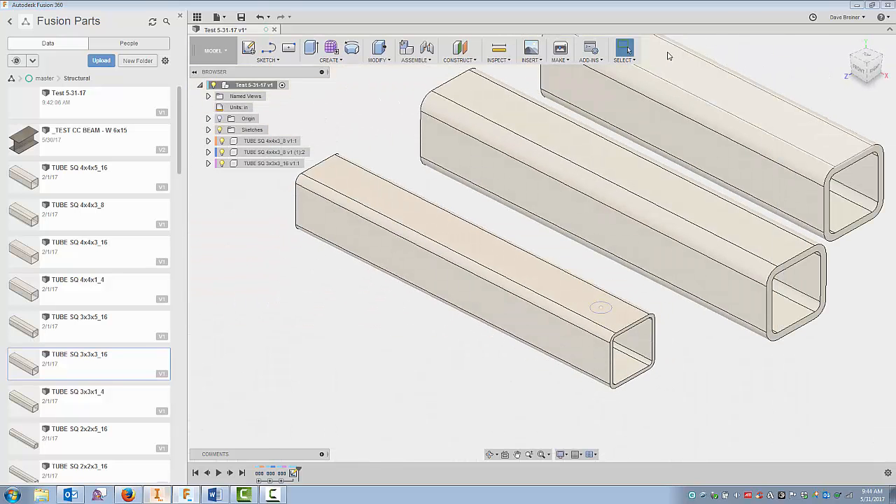
pyautogui.click(312, 48)
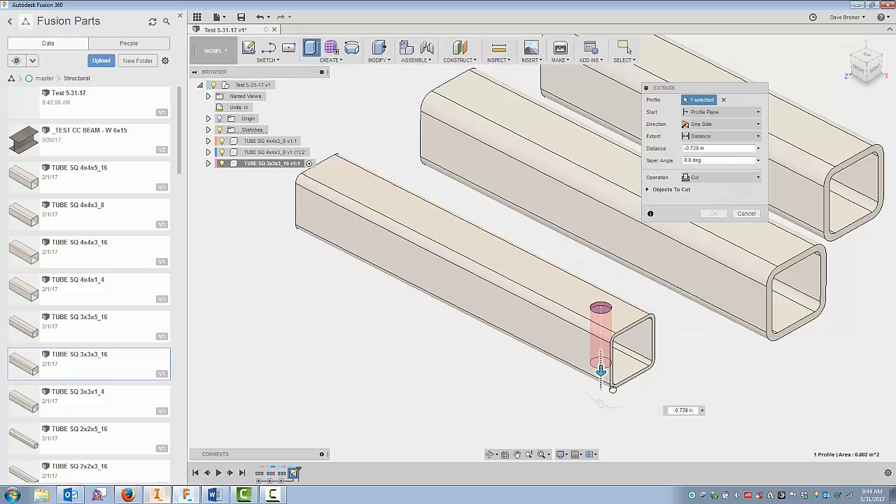
pyautogui.click(713, 214)
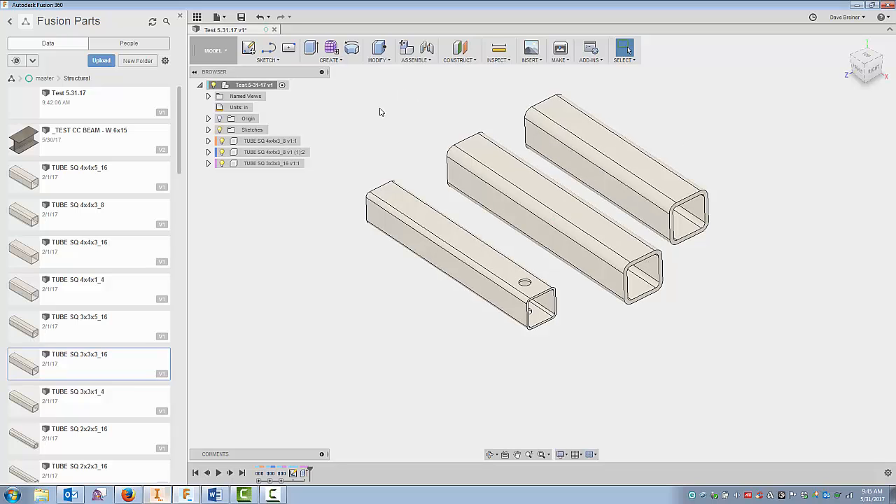
# - Draft a side face of the middle square tube so its open end tapers
pyautogui.click(378, 51)
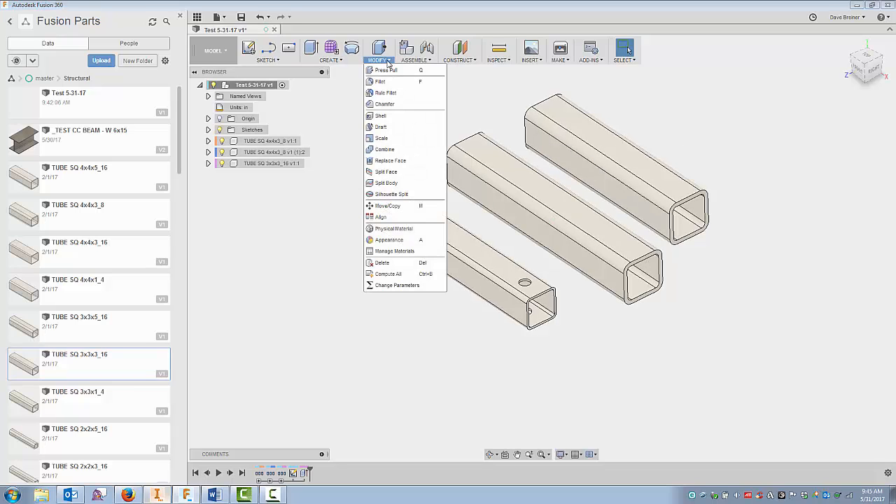
pyautogui.click(382, 126)
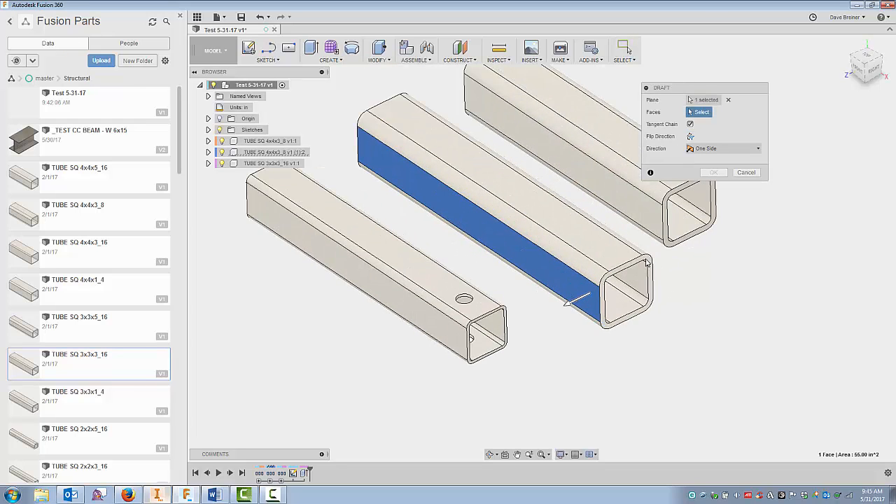
pyautogui.click(617, 294)
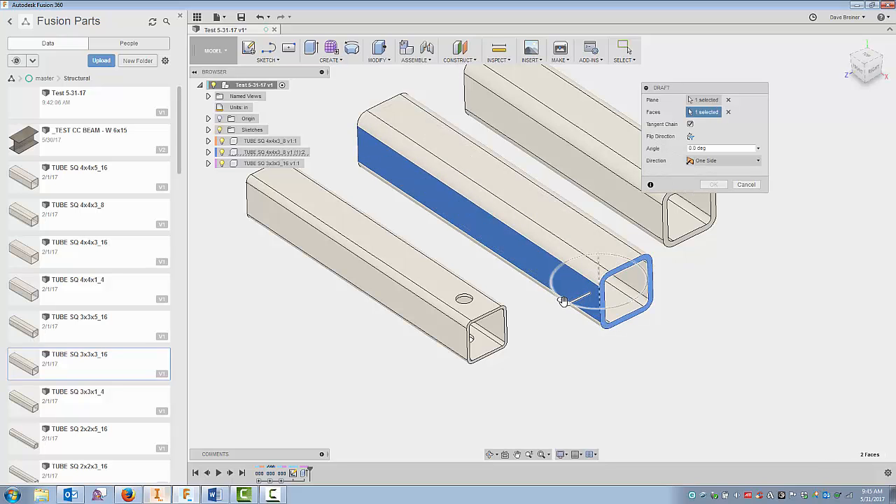
pyautogui.moveTo(564, 301); pyautogui.dragTo(595, 308)
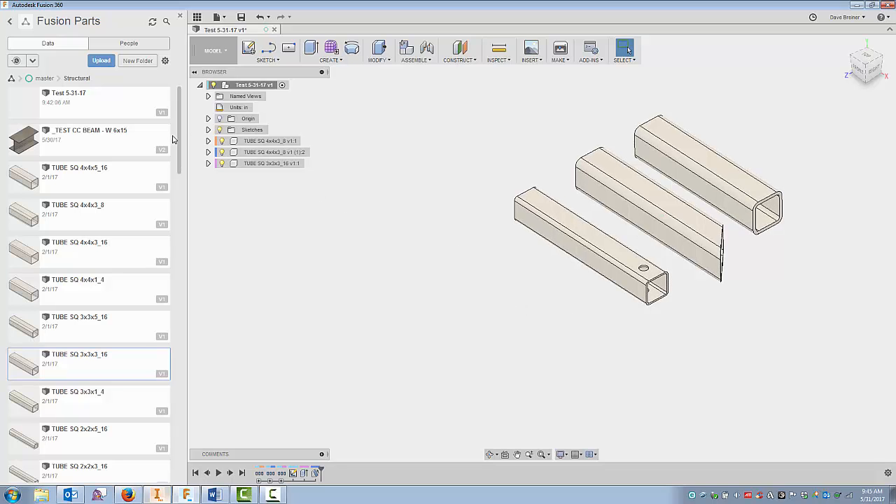
# - Insert BEAM WF 6x15# from the Data Panel and move it beside the tubes
pyautogui.scroll(-3)
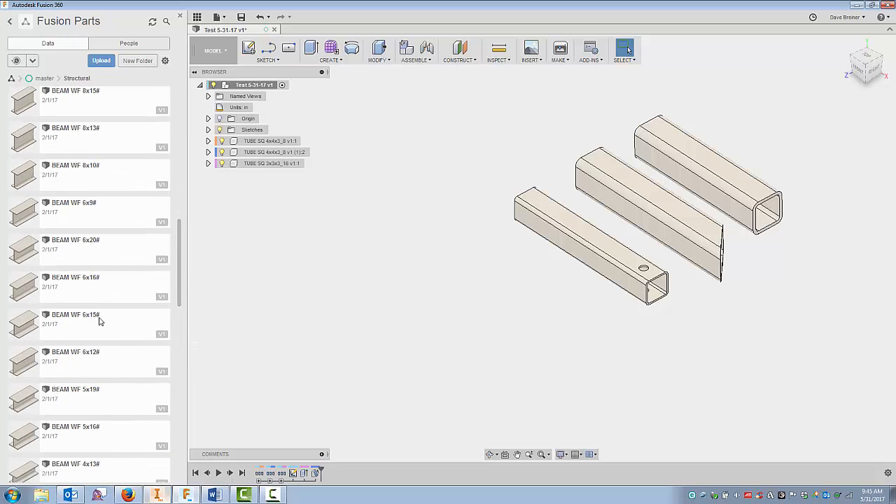
pyautogui.rightClick(100, 322)
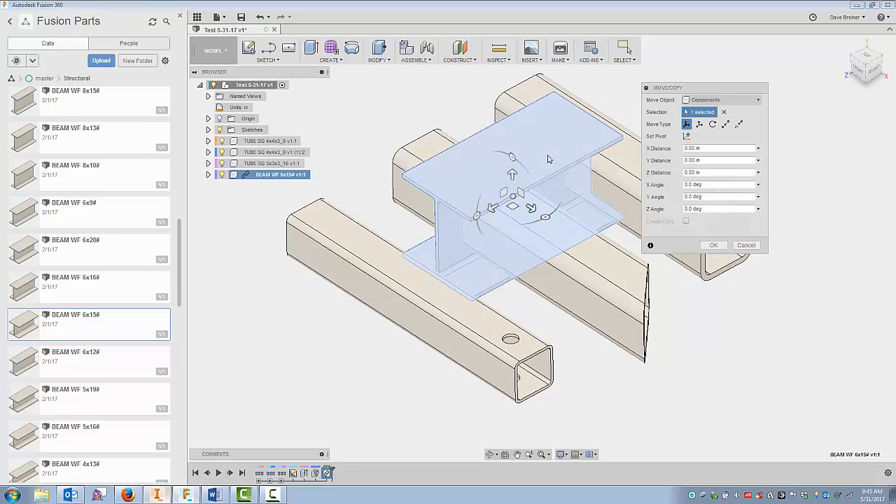
pyautogui.moveTo(492, 207); pyautogui.dragTo(327, 297)
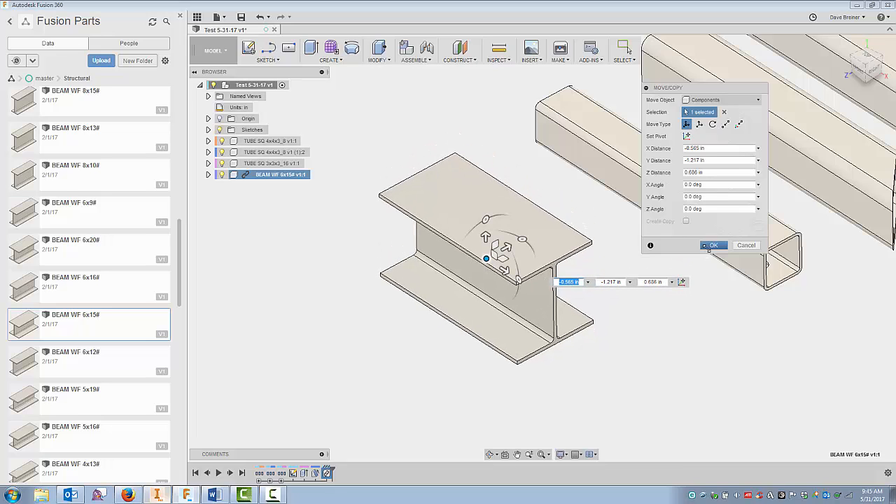
pyautogui.click(714, 245)
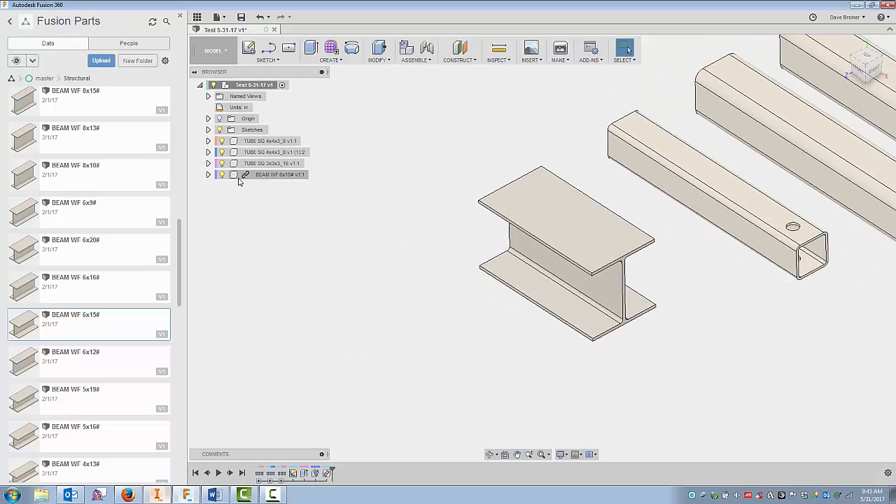
# - Break the BEAM WF 6x15# library link and offset its end face by 6.5 in
pyautogui.rightClick(276, 175)
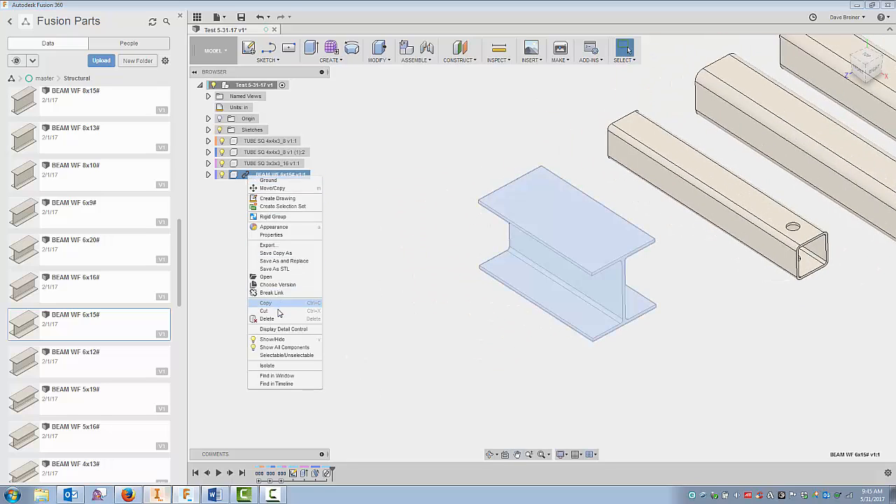
pyautogui.click(373, 213)
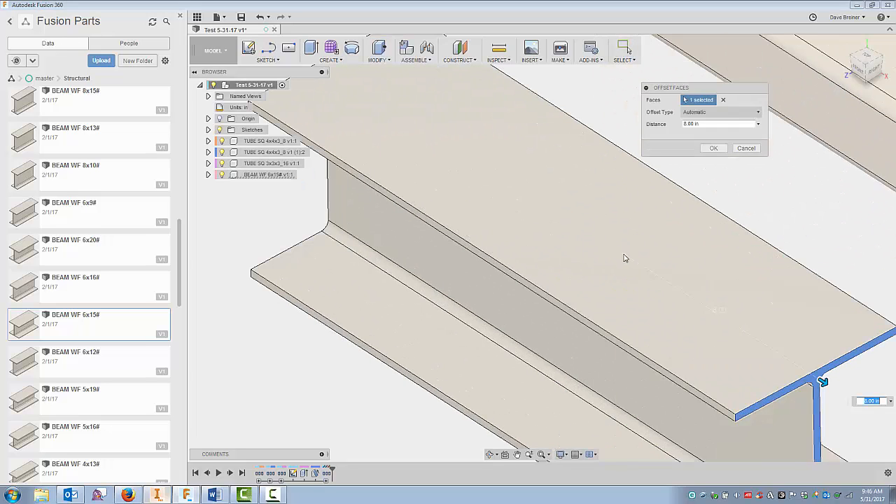
pyautogui.click(714, 124)
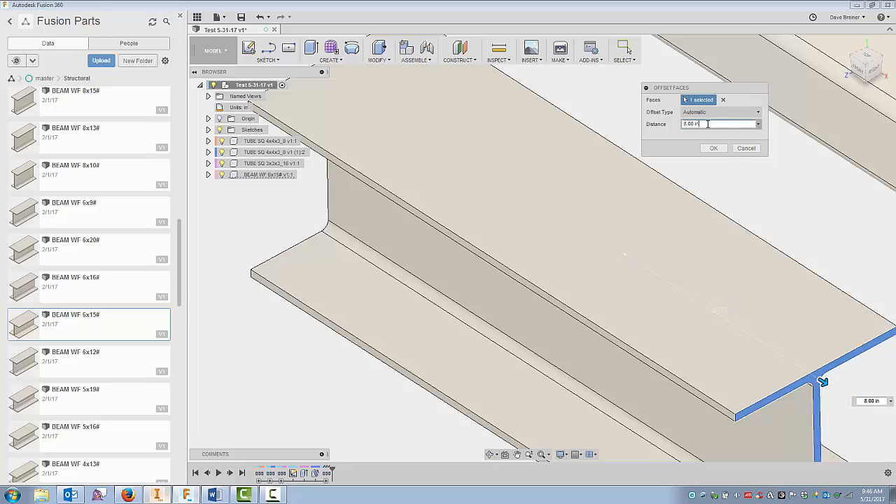
pyautogui.write('6.5')
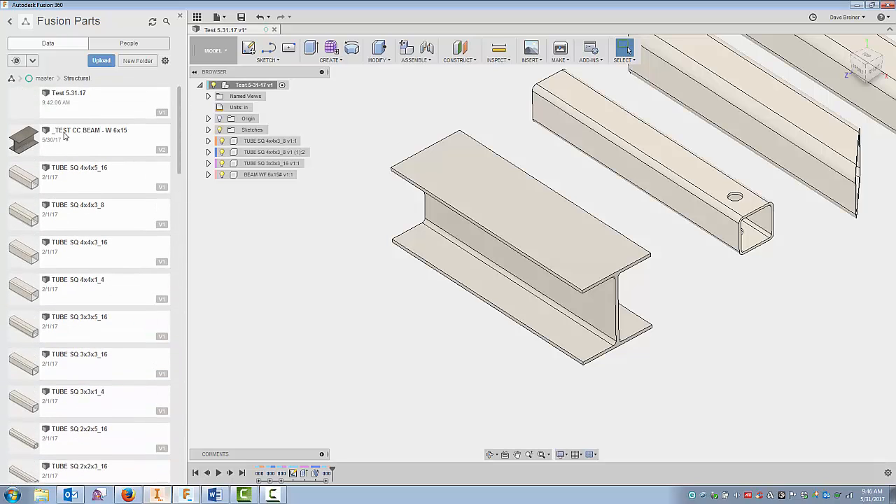
pyautogui.moveTo(108, 141)
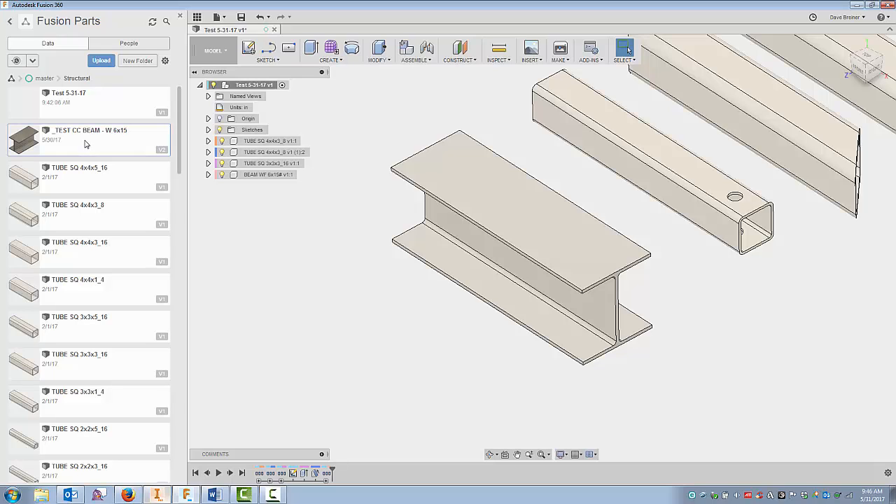
# - Insert _TEST CC BEAM - W 6x15, slid forward and rotated 90° about Y, then break its link
pyautogui.rightClick(84, 144)
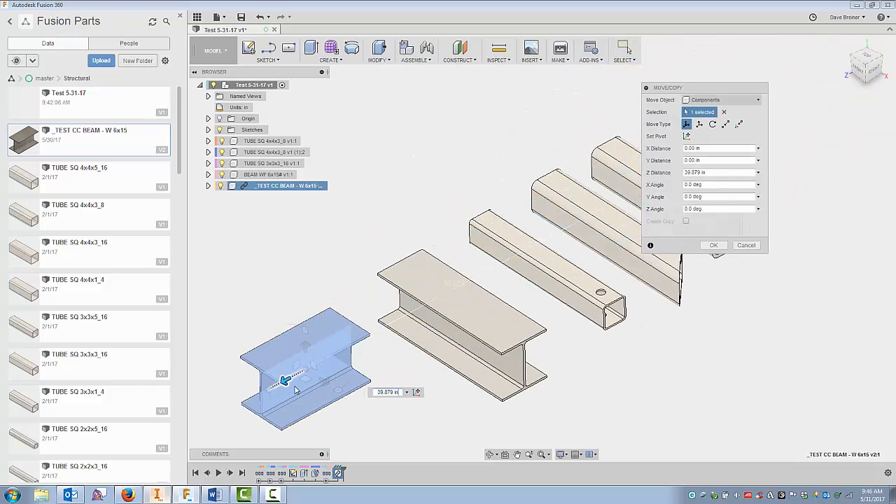
pyautogui.moveTo(294, 378); pyautogui.dragTo(349, 352)
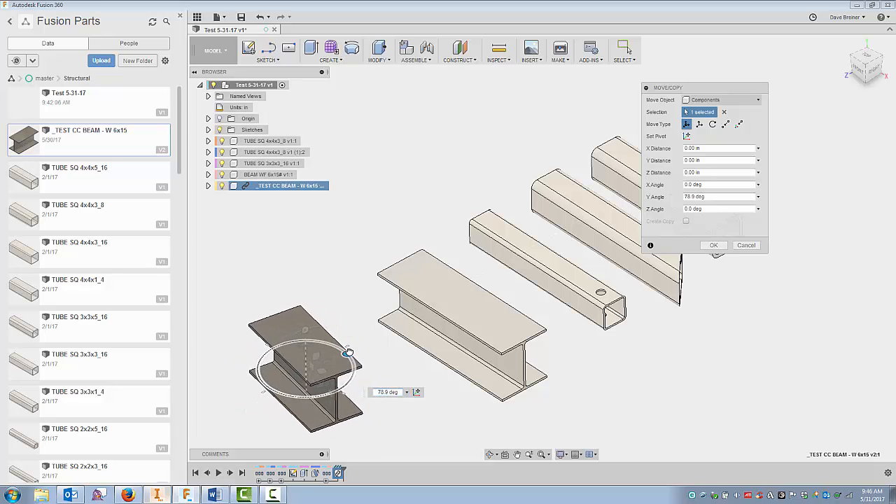
pyautogui.moveTo(348, 352); pyautogui.dragTo(350, 354)
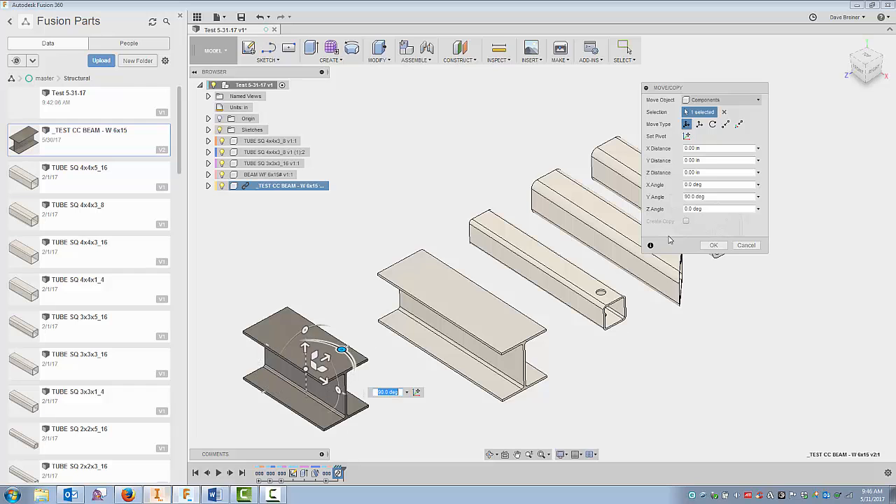
pyautogui.click(713, 245)
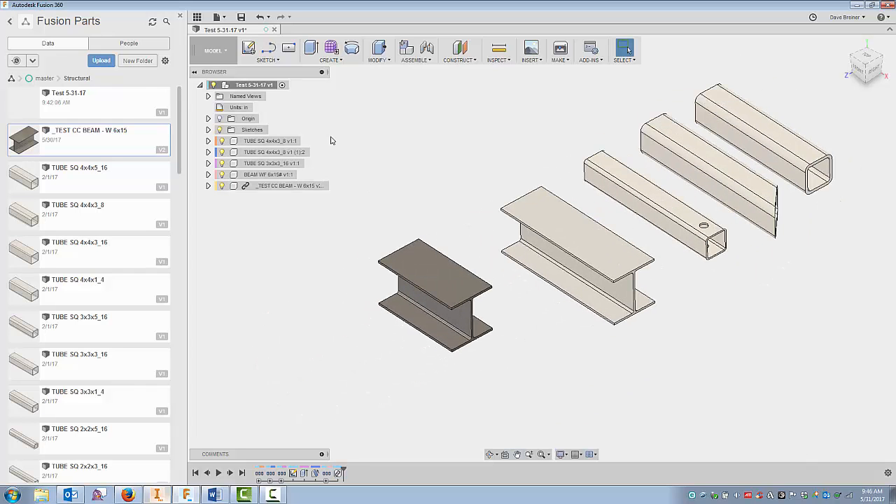
pyautogui.rightClick(296, 185)
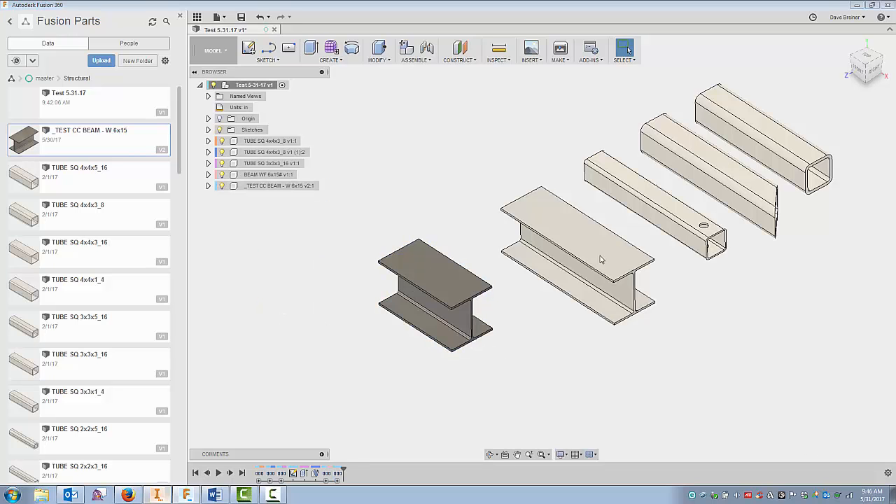
pyautogui.moveTo(616, 326)
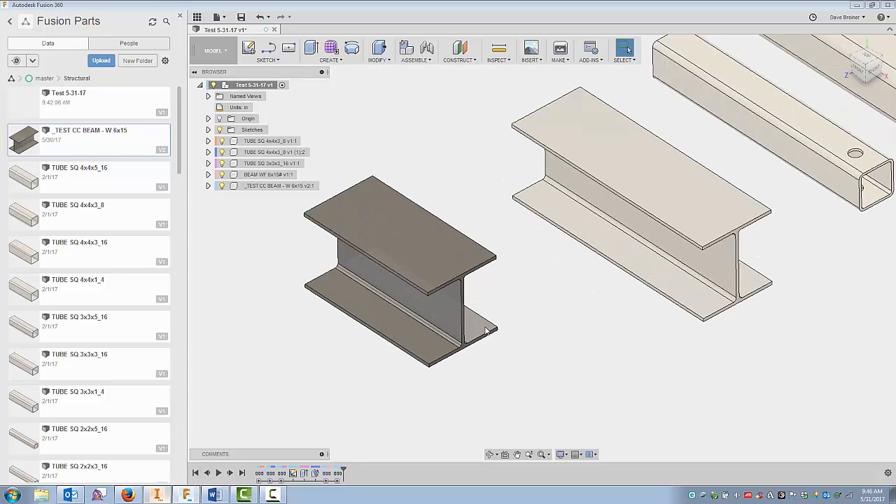
pyautogui.moveTo(273, 264)
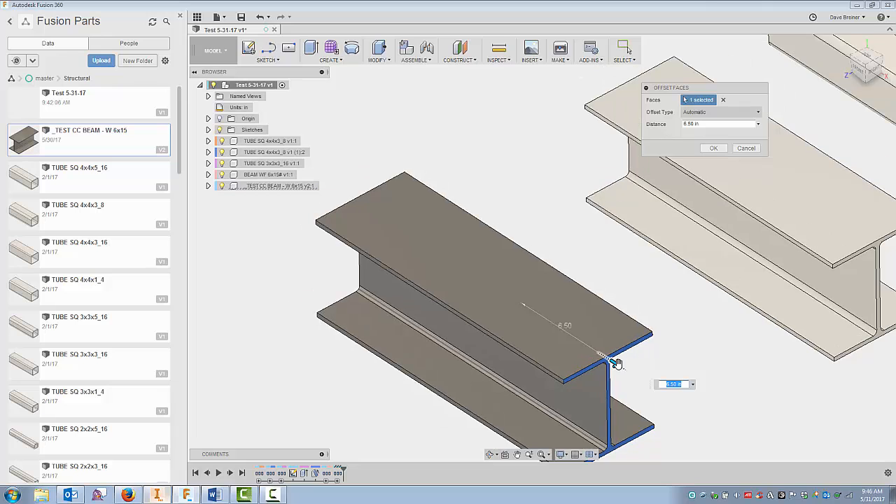
# - Offset the dark beam's end face about 6.5 in to lengthen it
pyautogui.moveTo(606, 357); pyautogui.dragTo(633, 374)
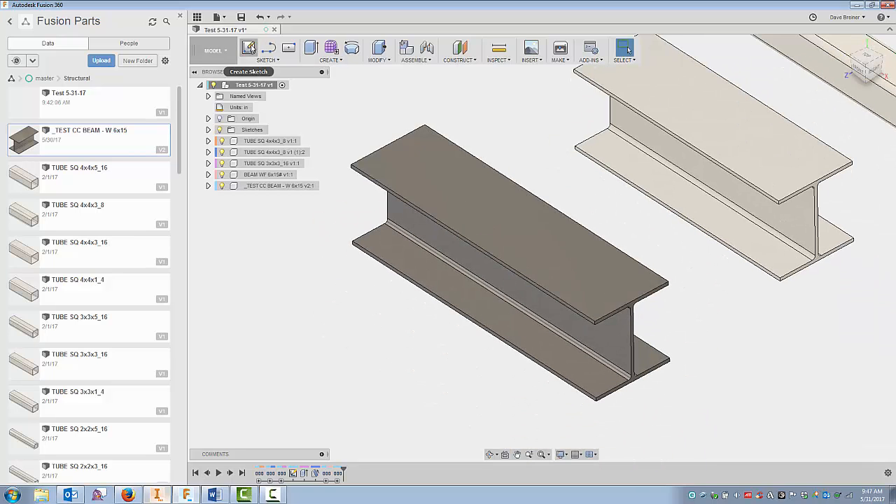
pyautogui.moveTo(582, 280)
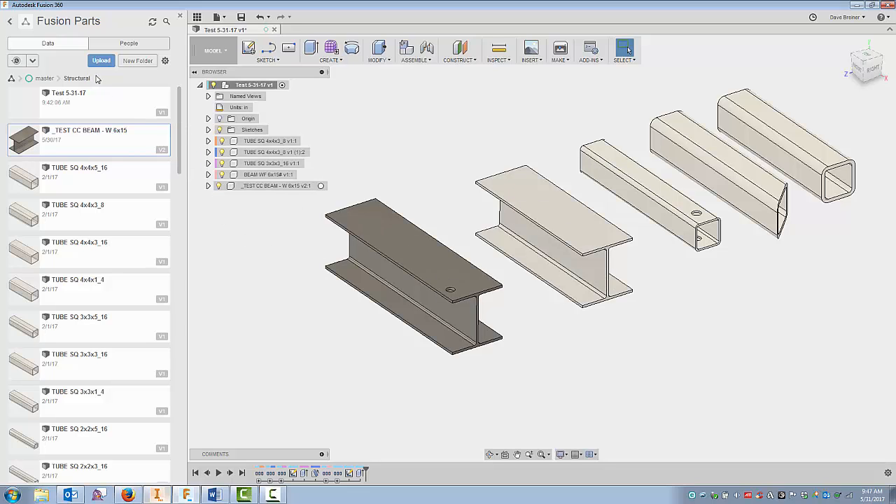
# - Scroll through the elbow parts listed in the Pipe Fittings library folder
pyautogui.scroll(-3)
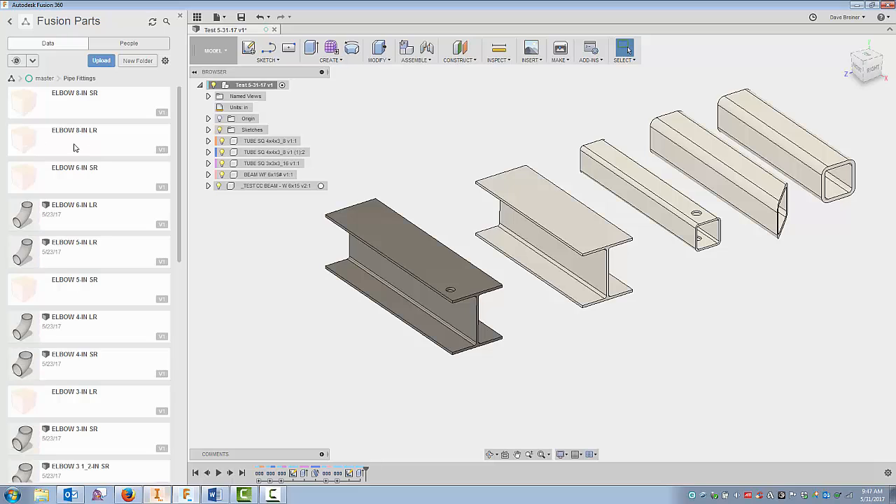
pyautogui.scroll(-3)
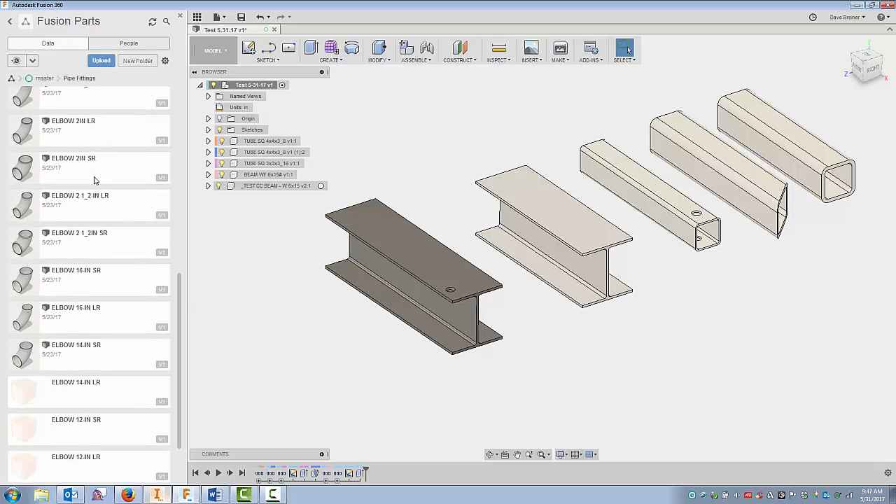
pyautogui.scroll(-3)
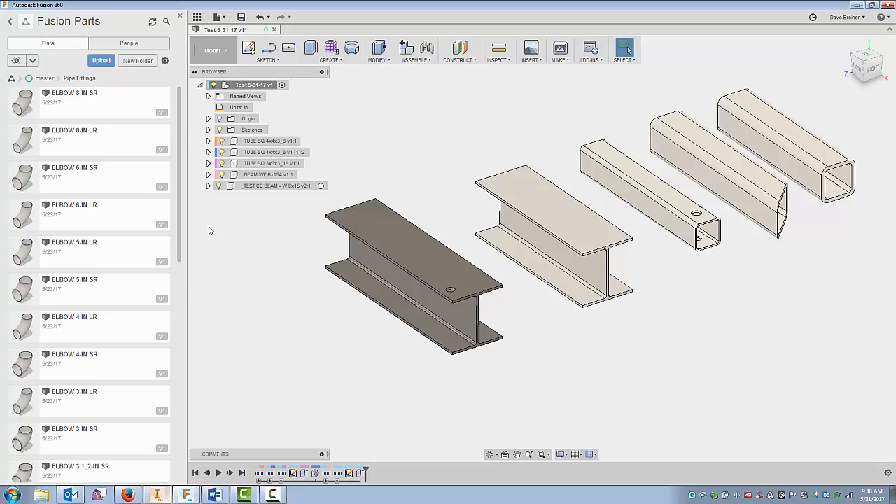
pyautogui.moveTo(345, 252)
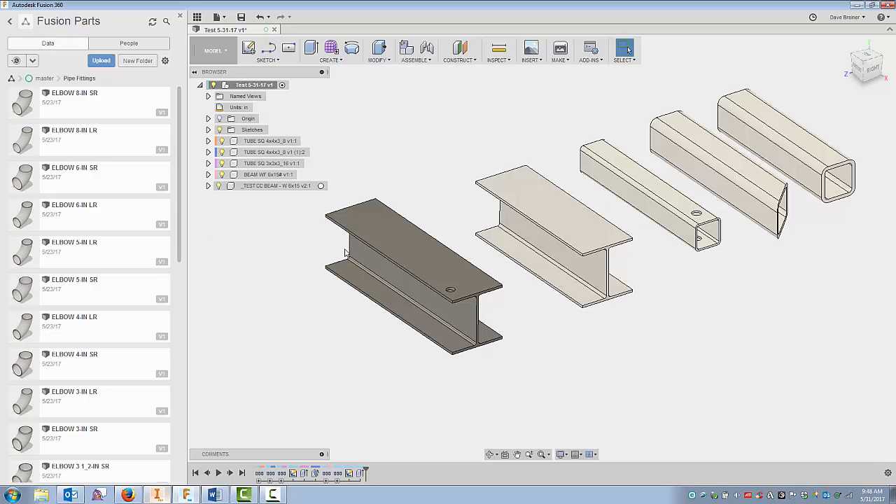